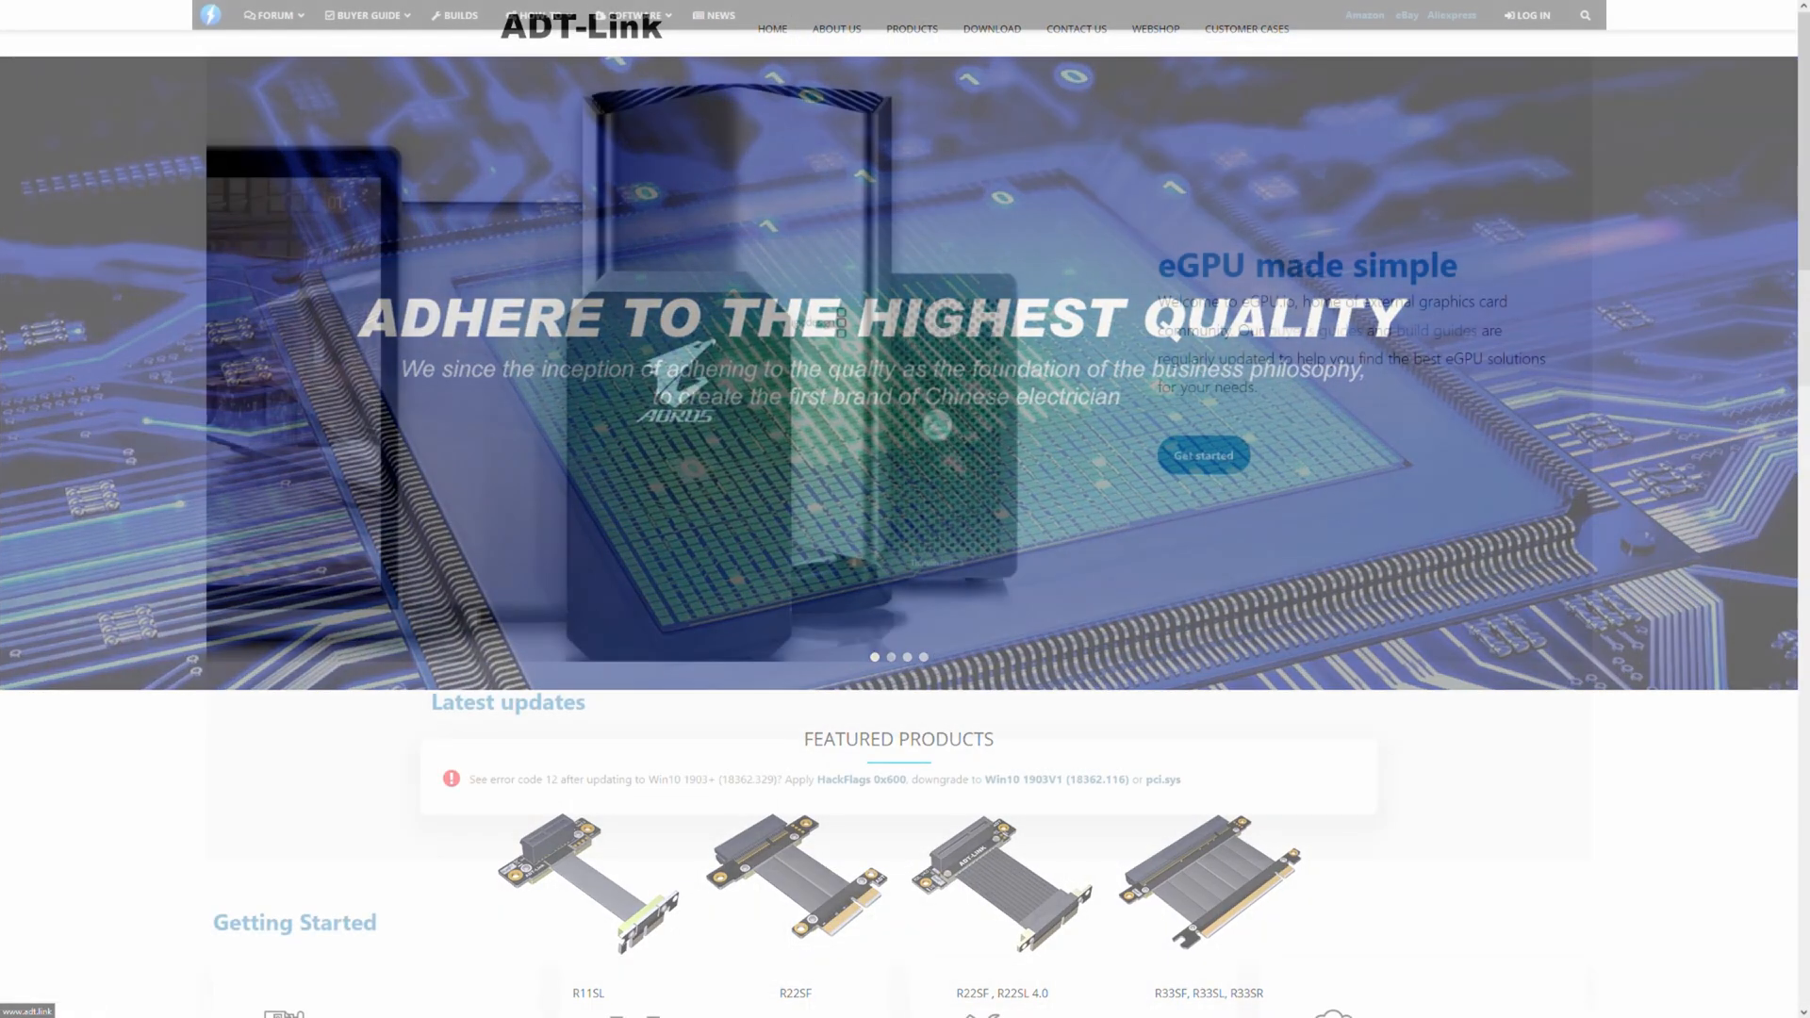
Open eGPU.io's Best External GPU Enclosures guide and scroll through the rankings and M.2/NGFF adapter tables
click(369, 15)
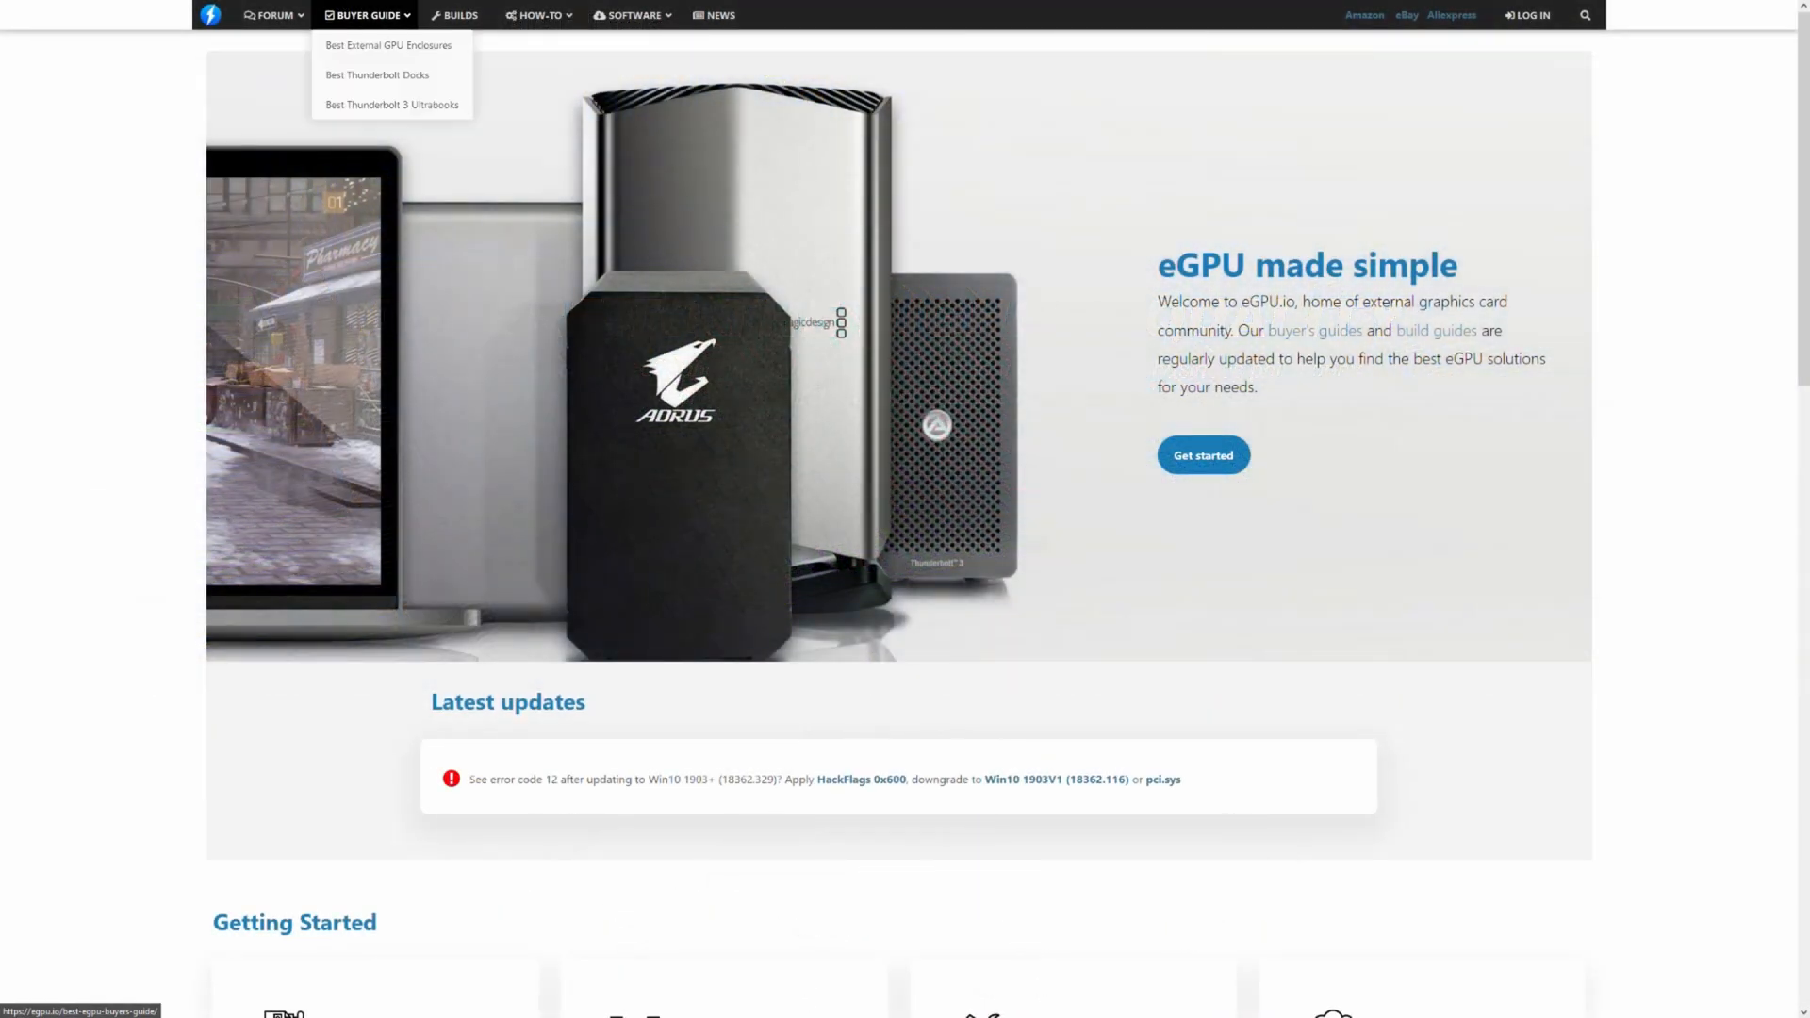
click(387, 45)
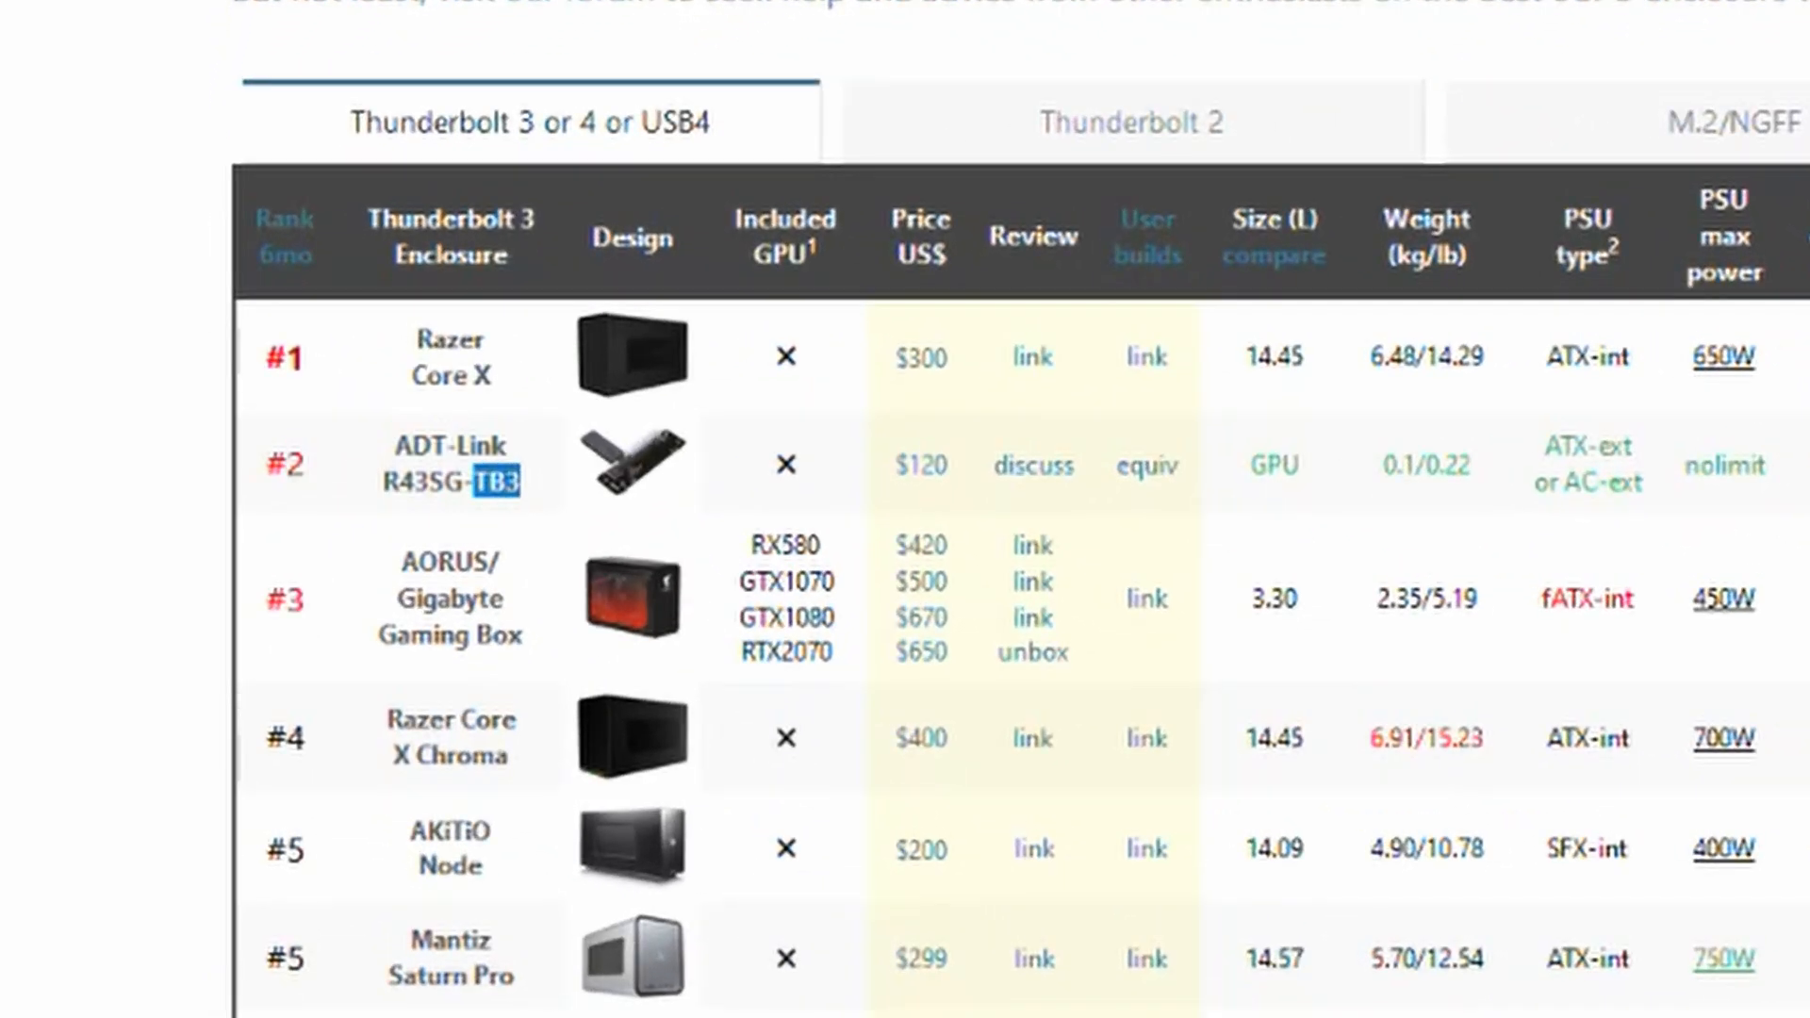
scroll(down, 3)
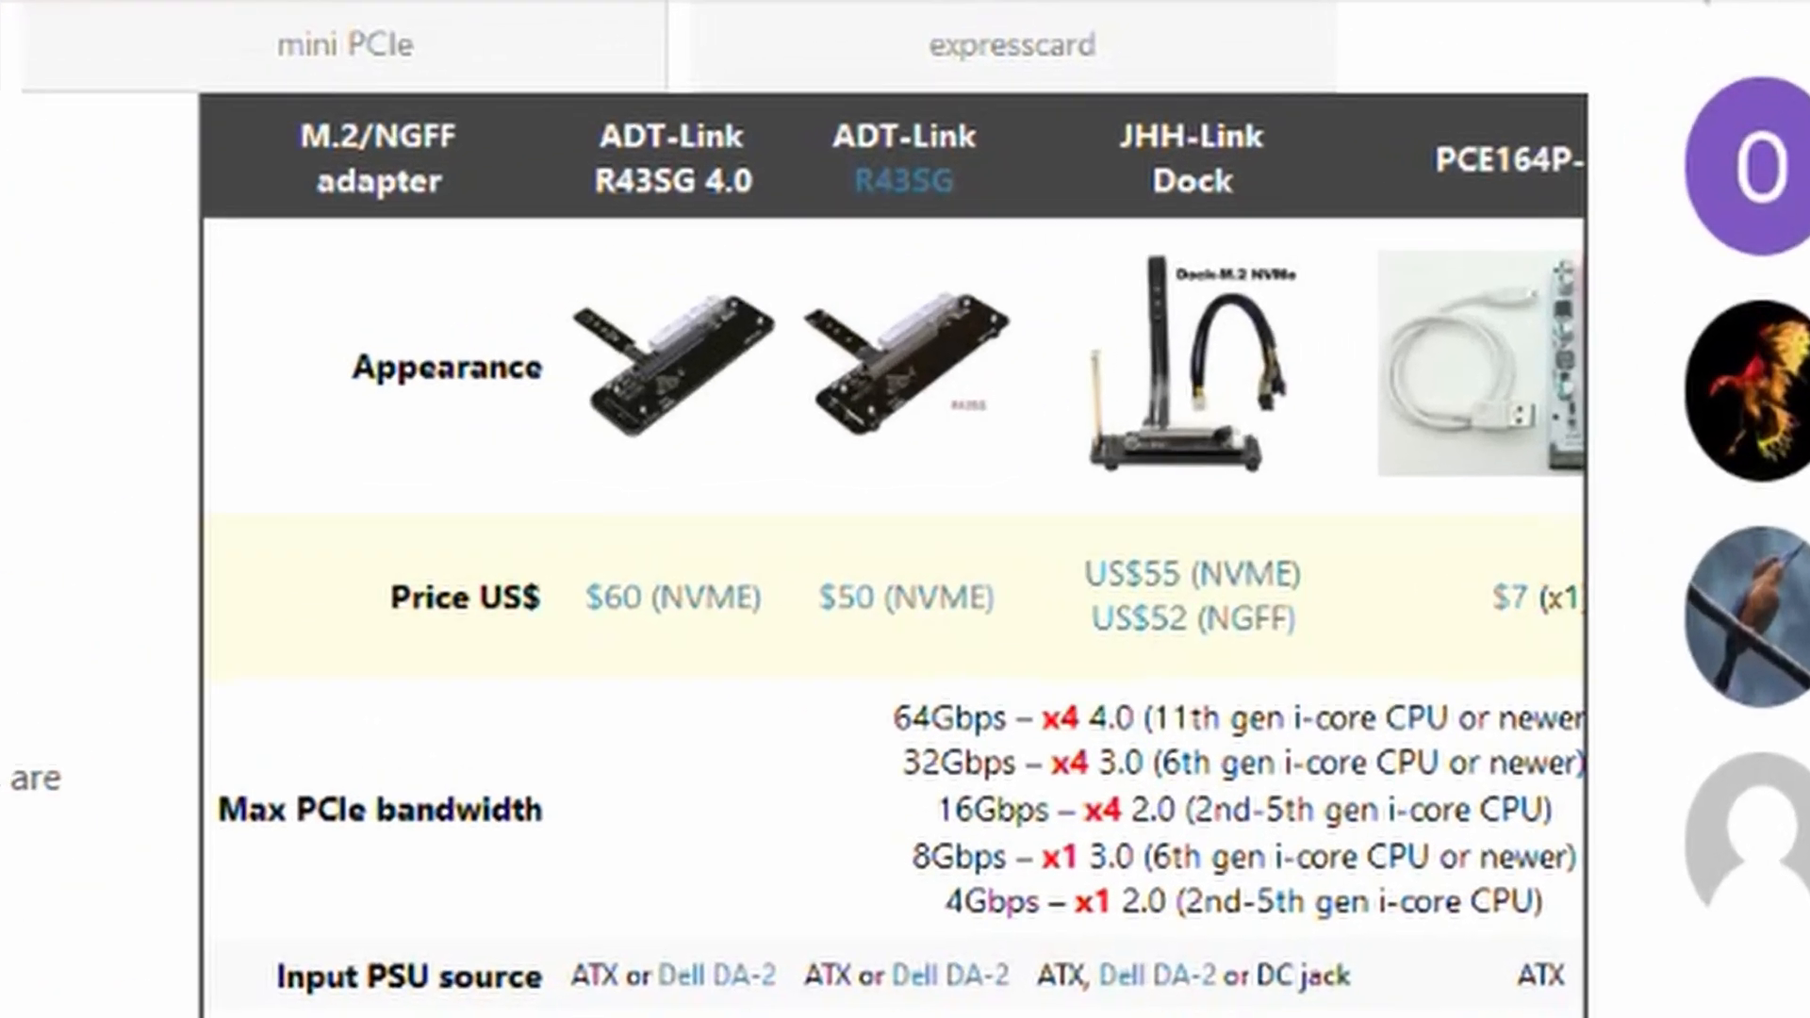
double_click(670, 159)
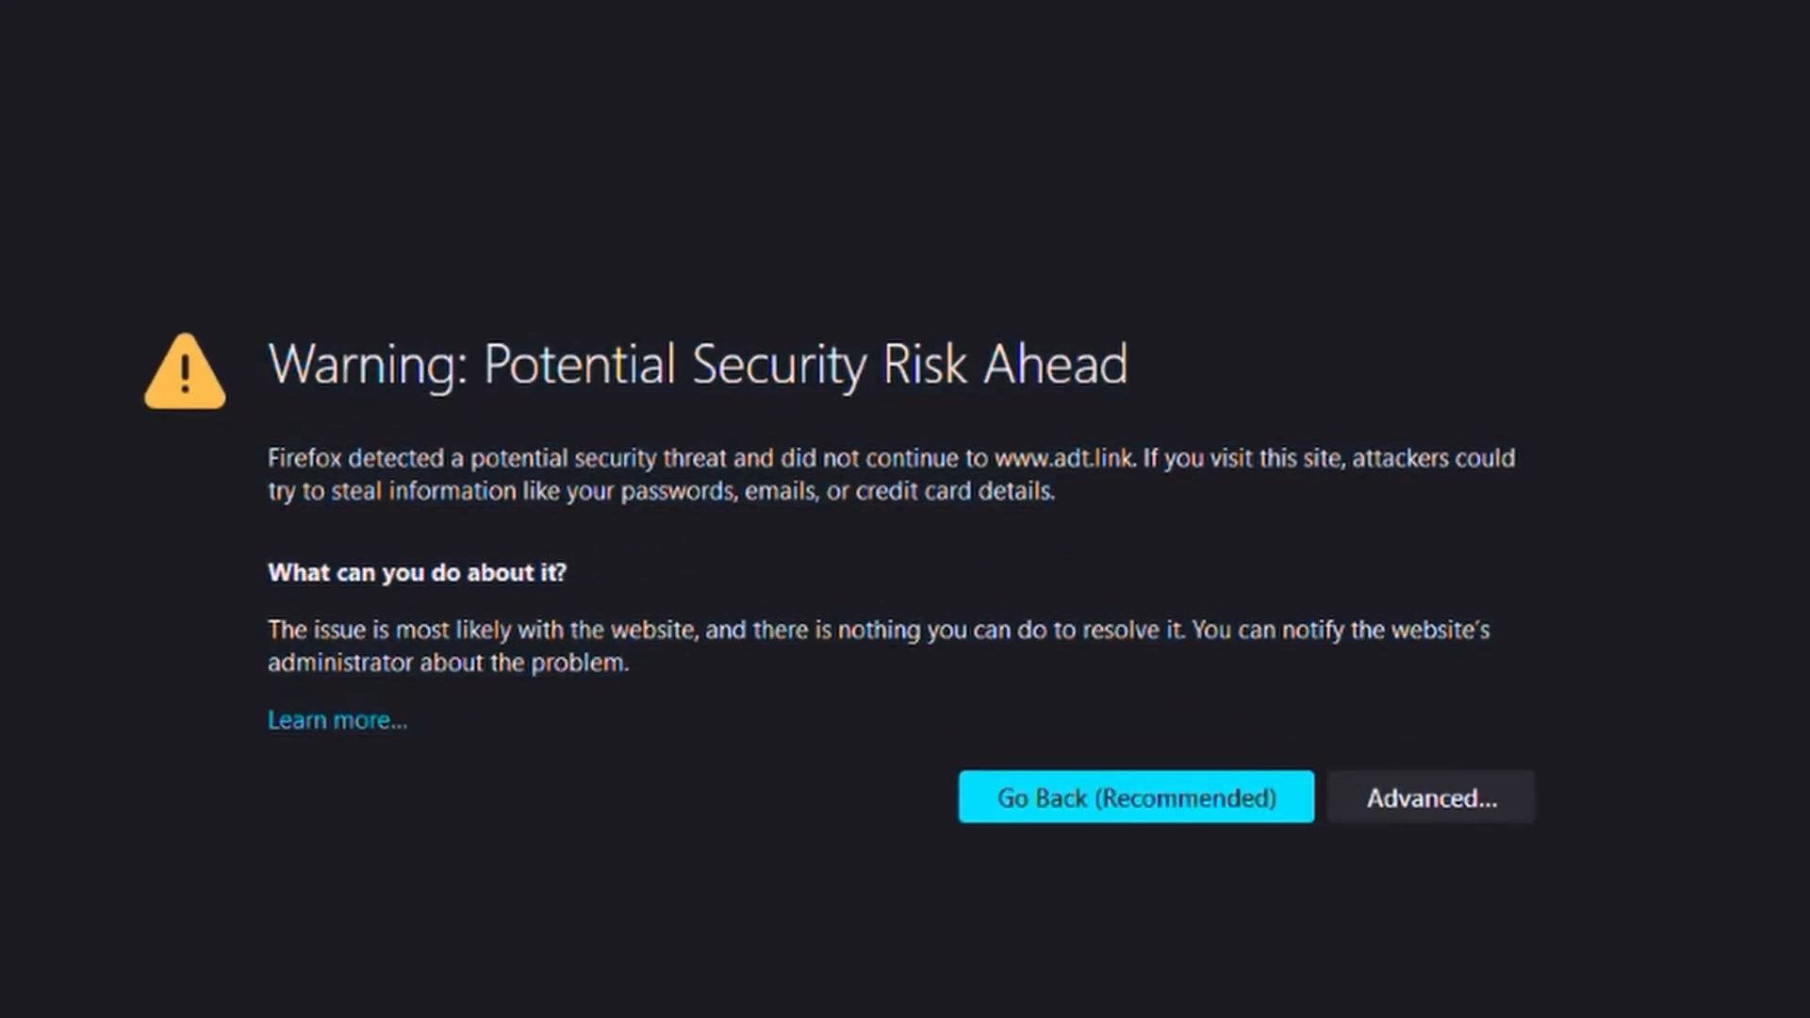
click(1428, 797)
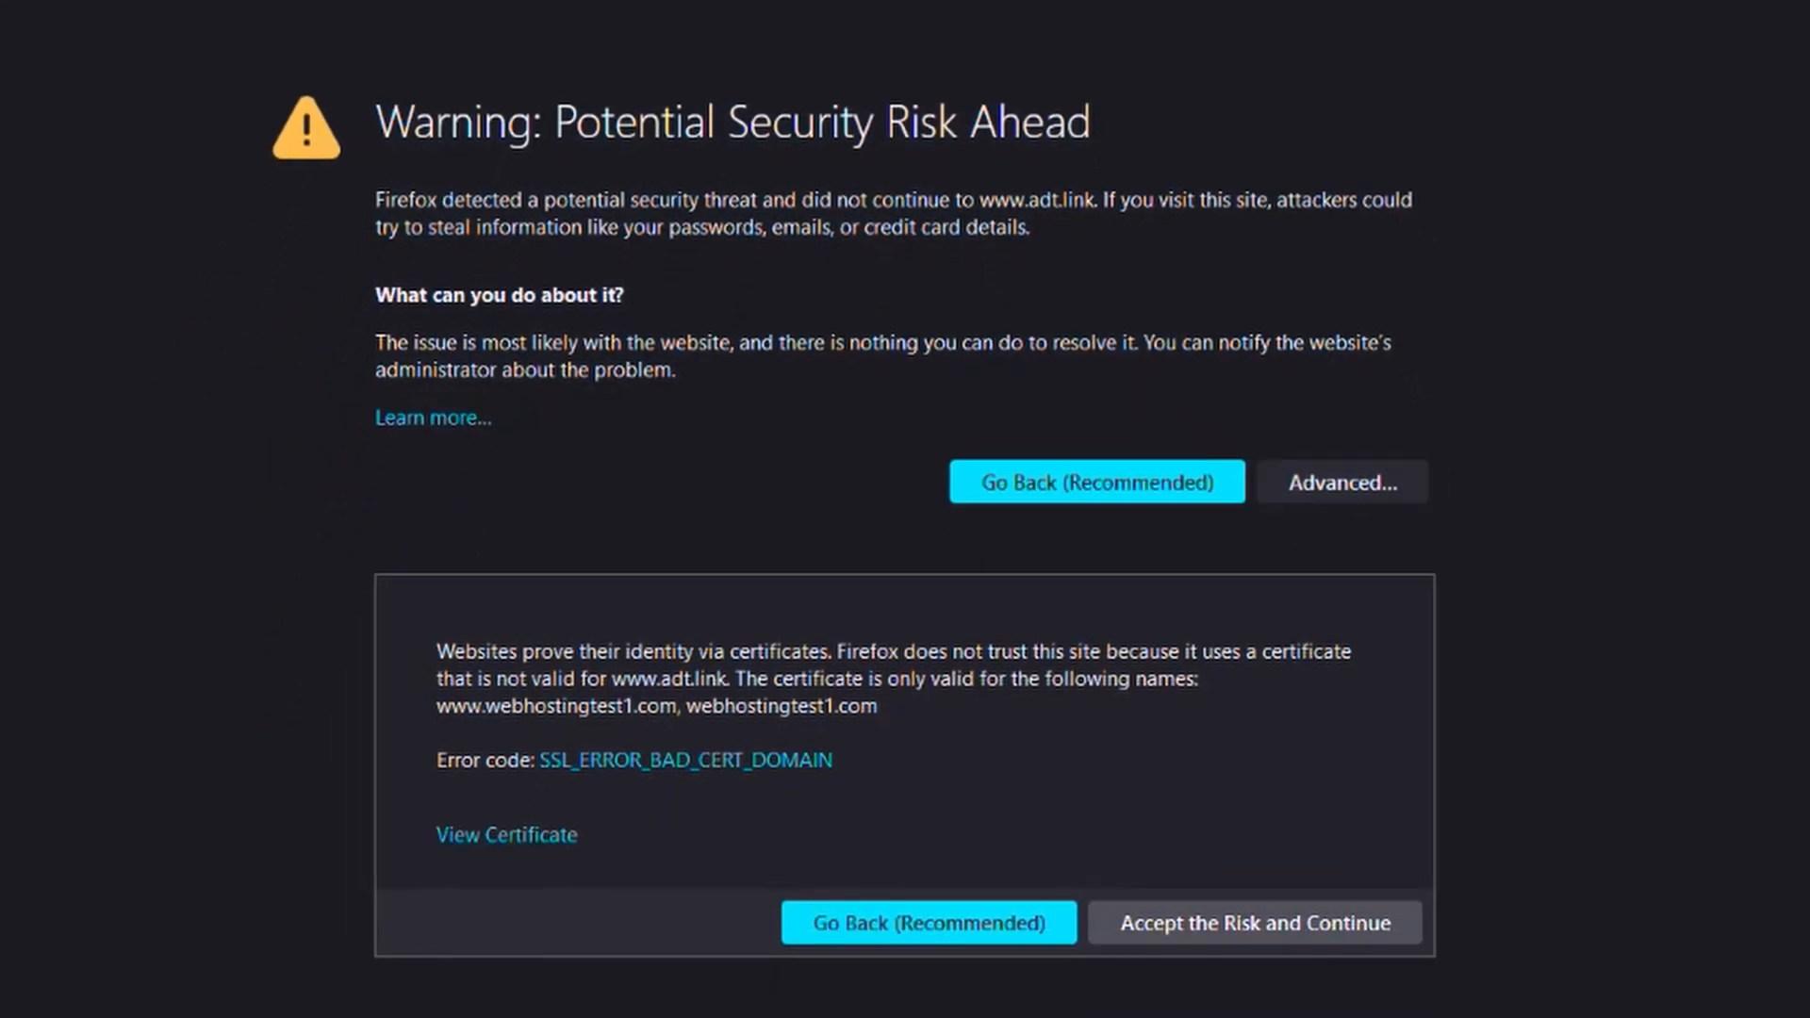
click(1254, 922)
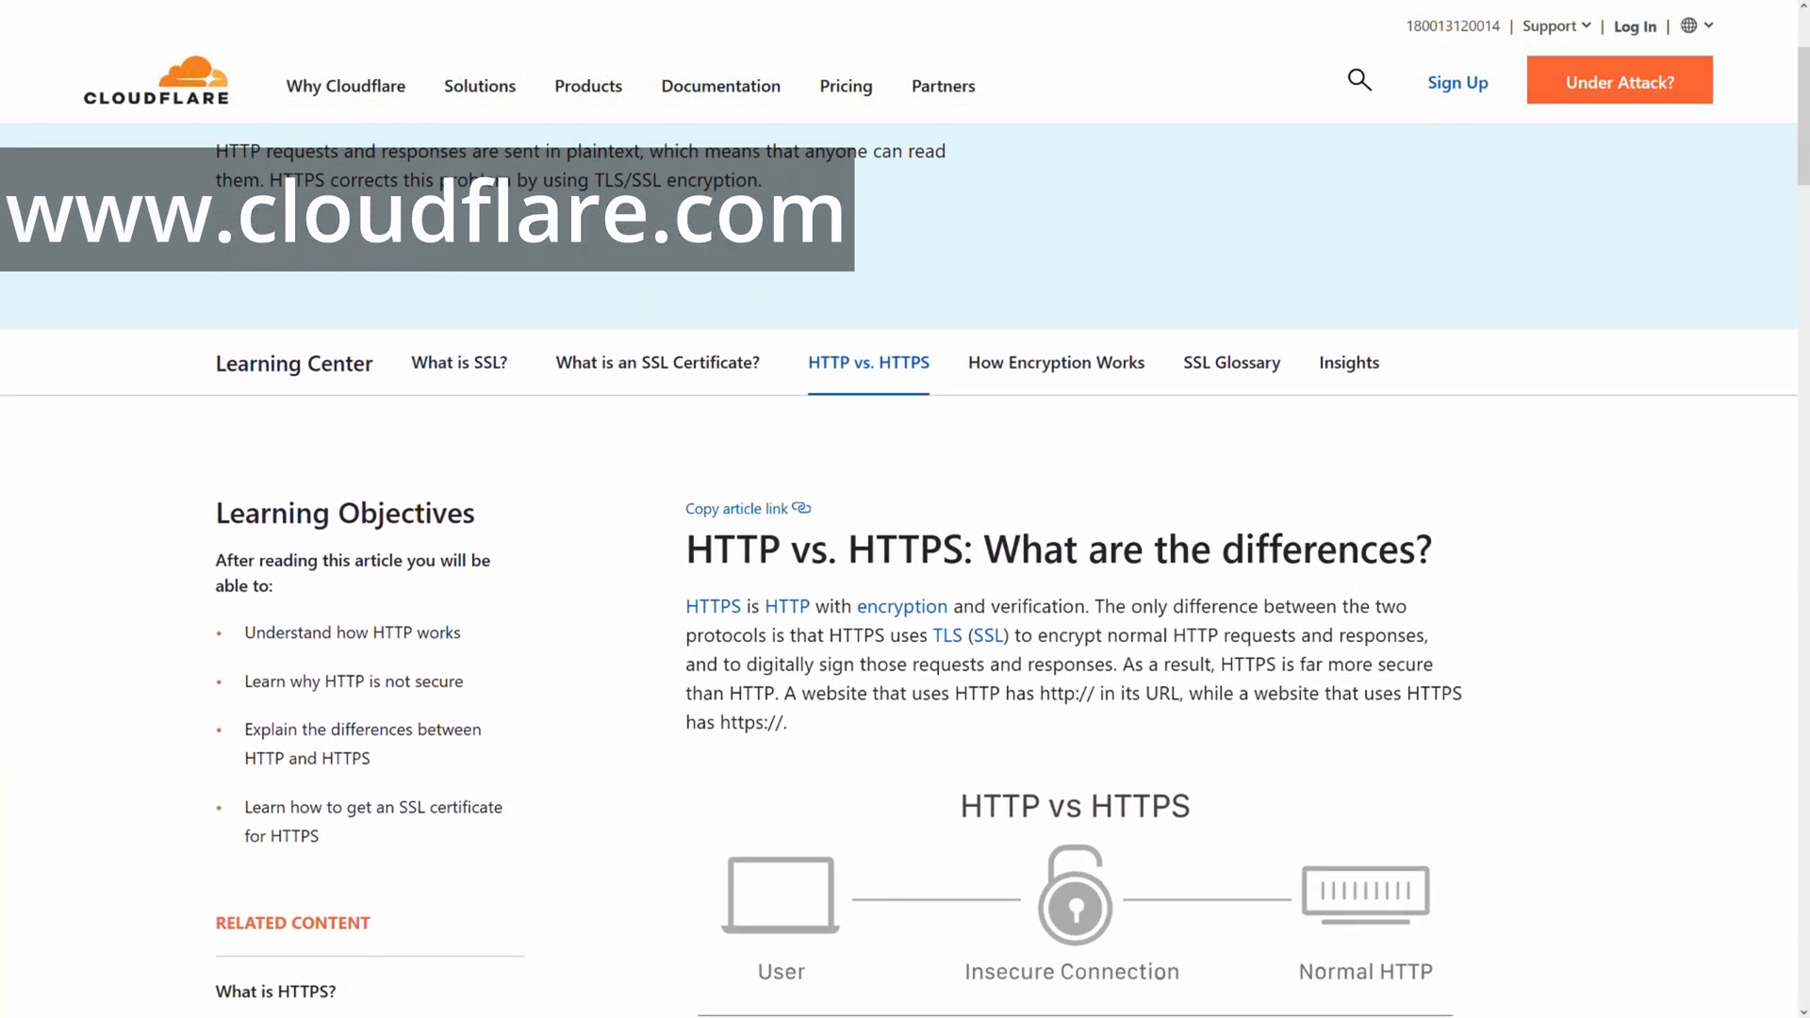
Scroll Cloudflare's HTTP vs. HTTPS article down to the connection diagram
scroll(down, 3)
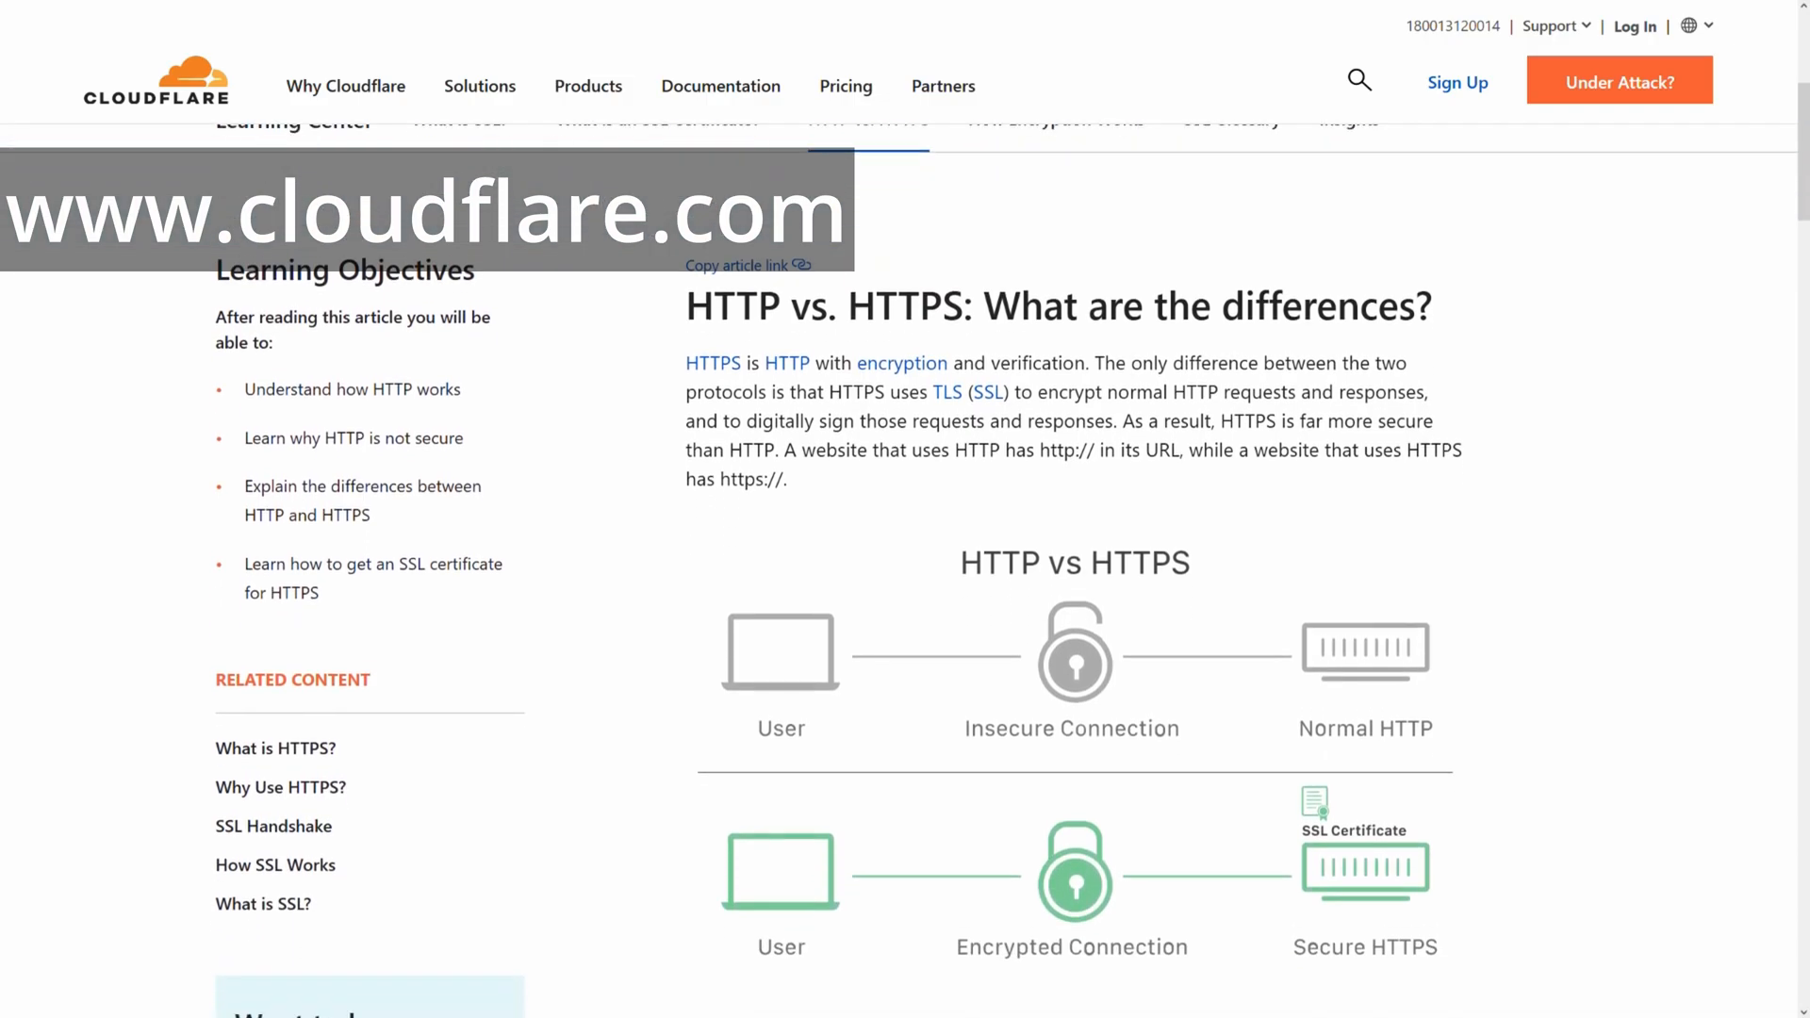
scroll(down, 3)
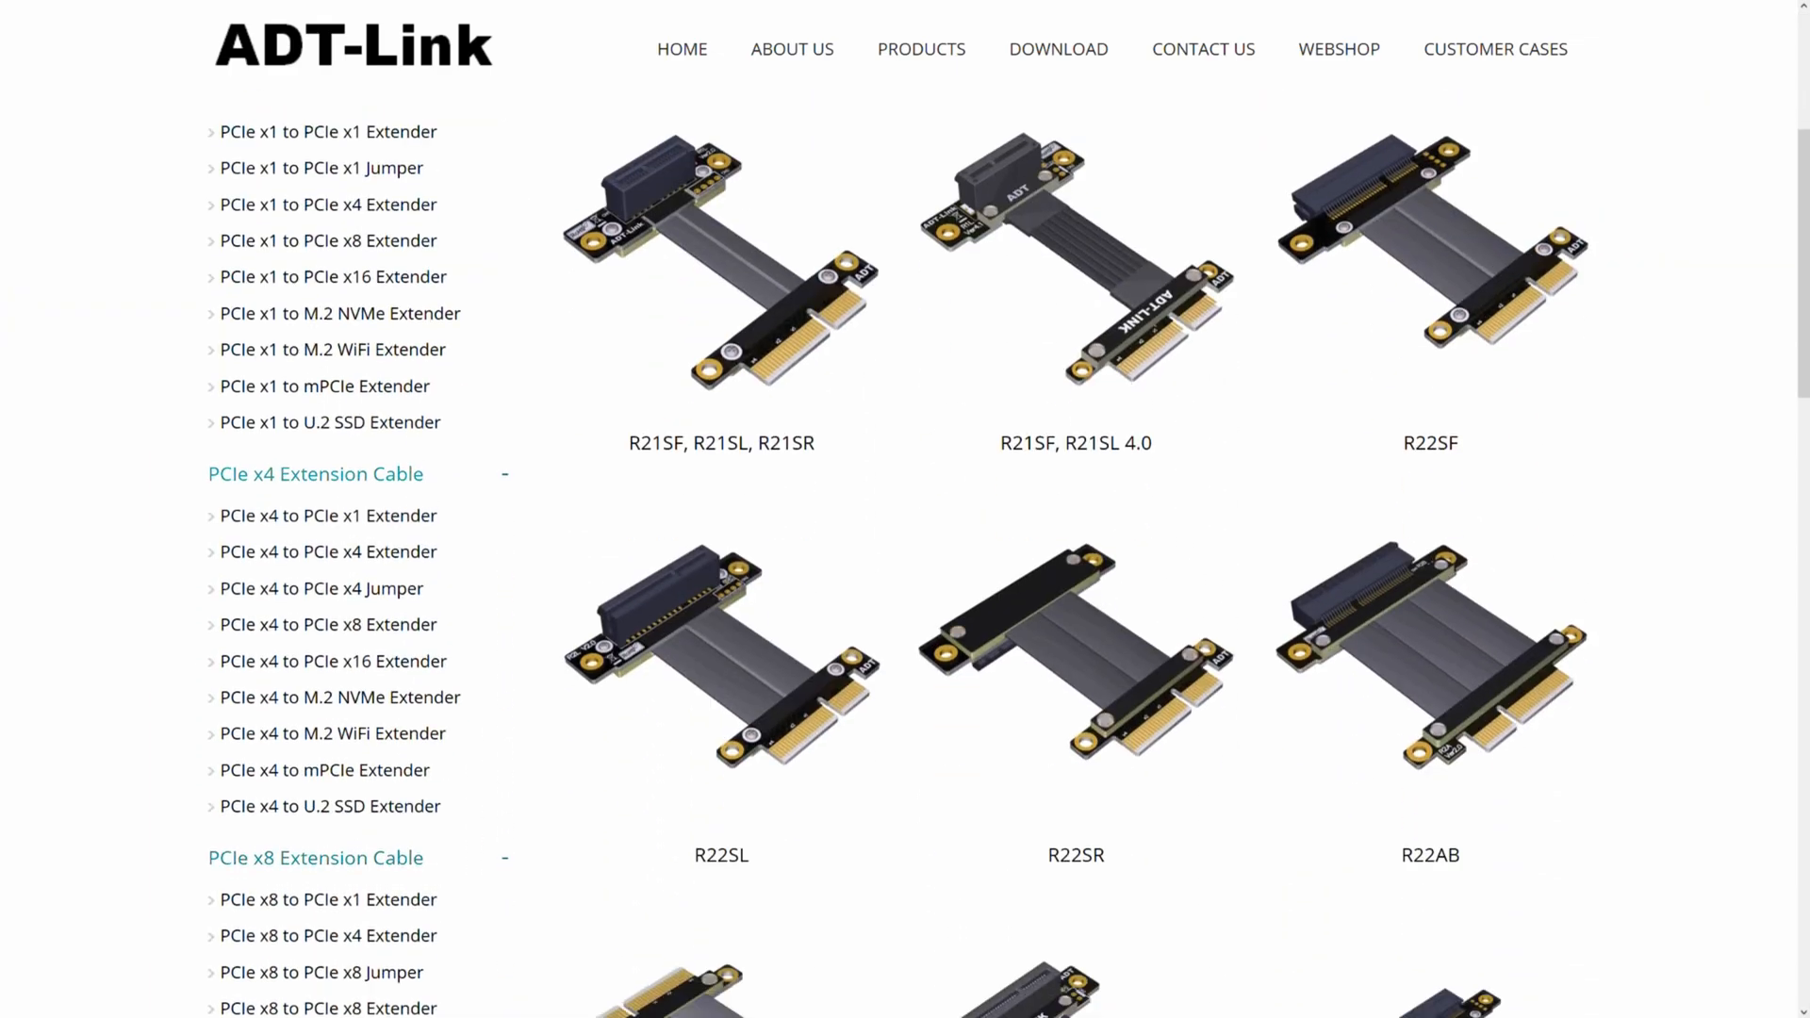
Scroll the ADT-Link product catalog and open the Webshop's PCIeX16-Shop listing
scroll(down, 3)
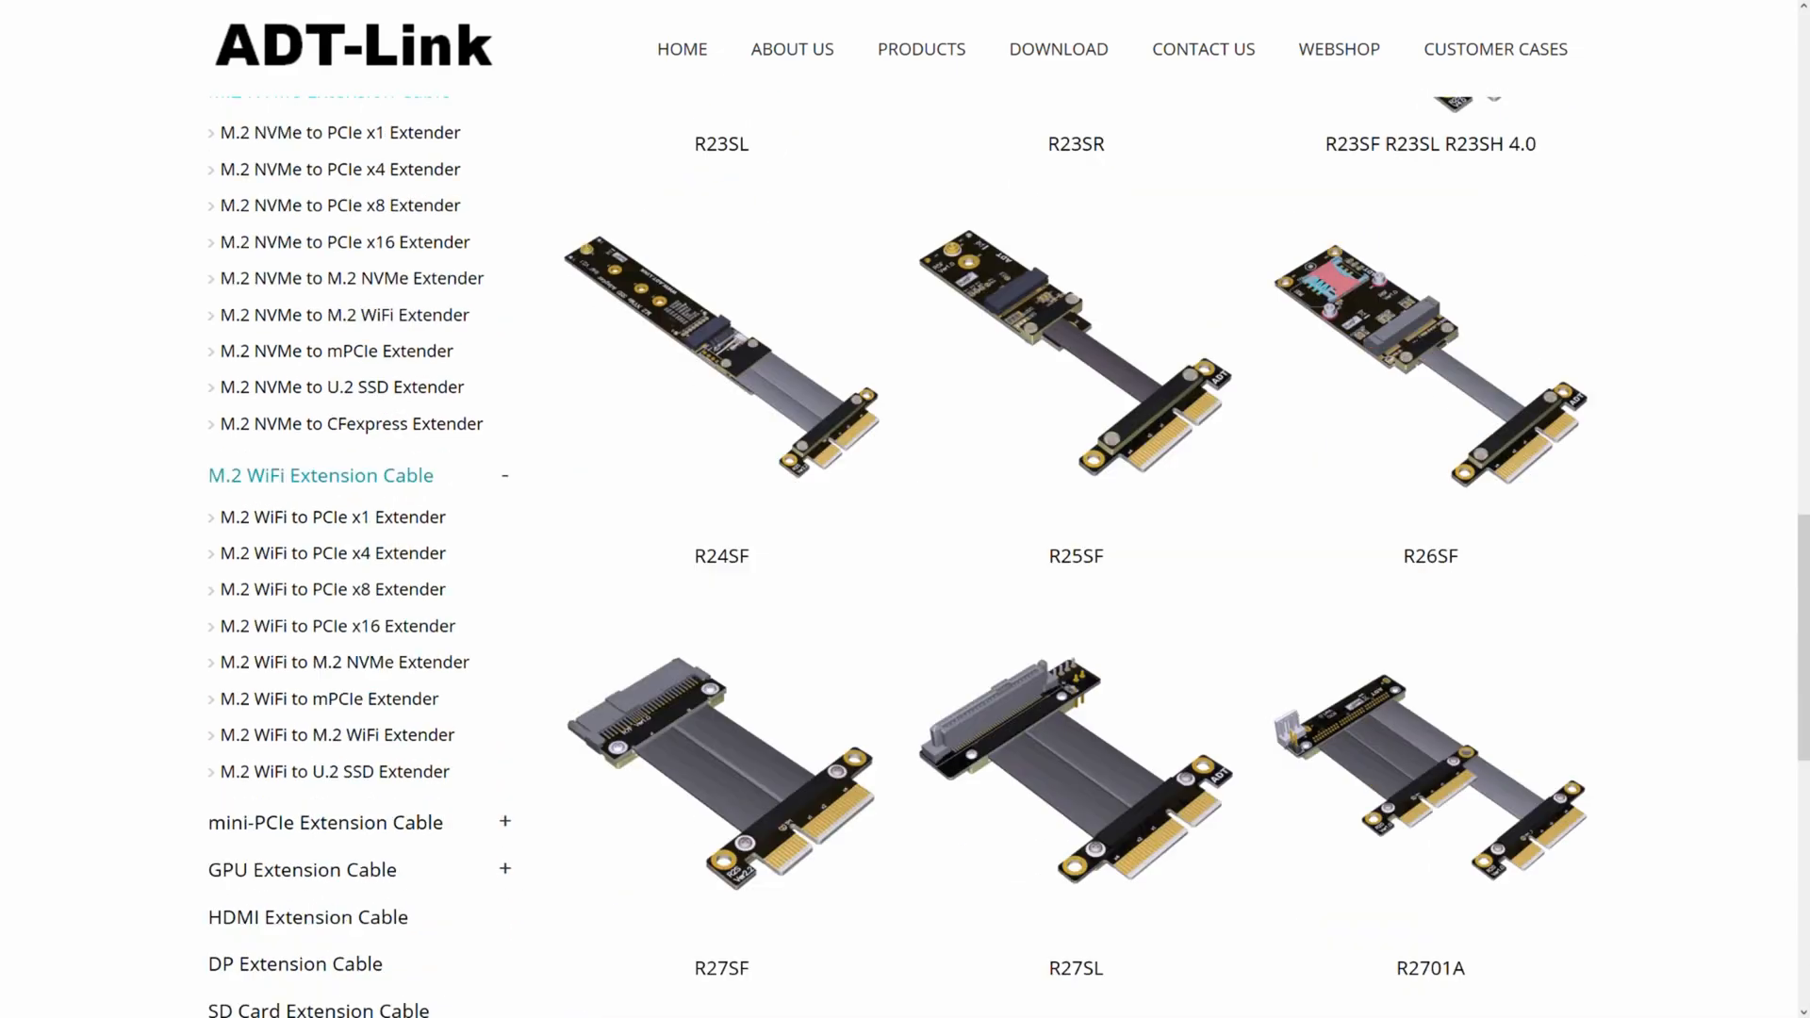
click(921, 48)
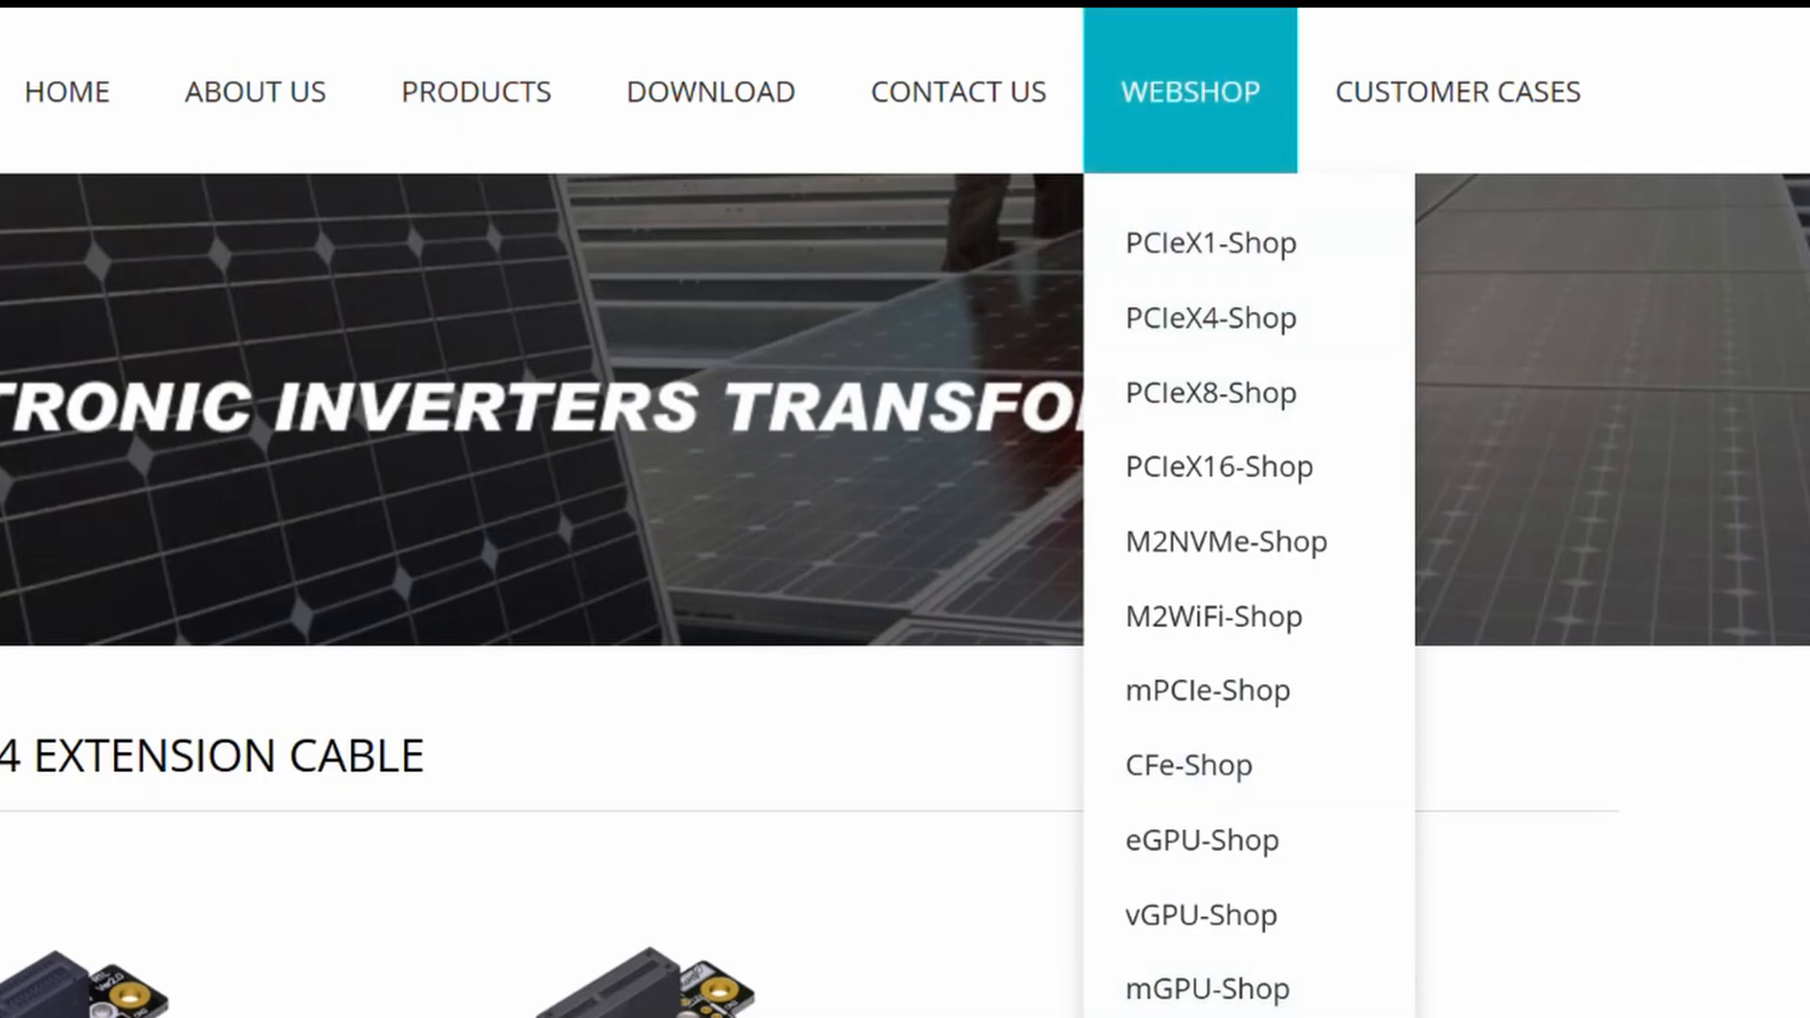
click(1218, 466)
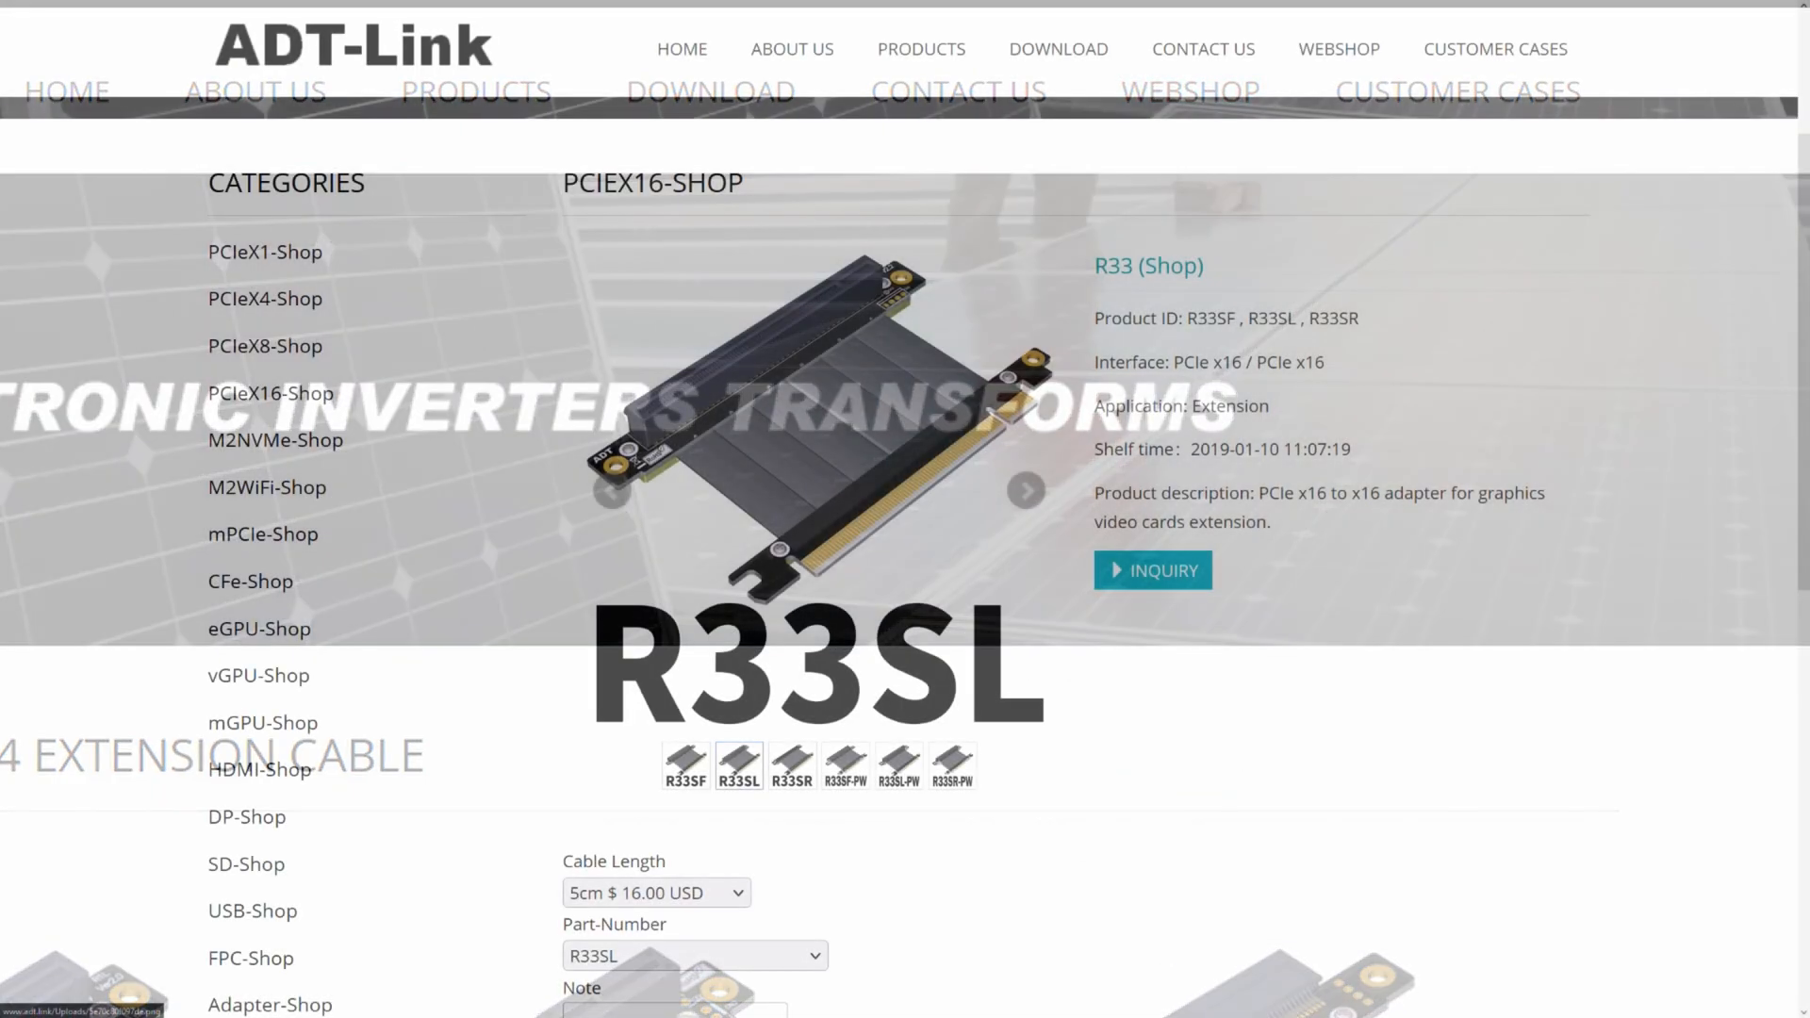
Open the R33SL riser page and scroll to its cable length and part-number options
scroll(down, 3)
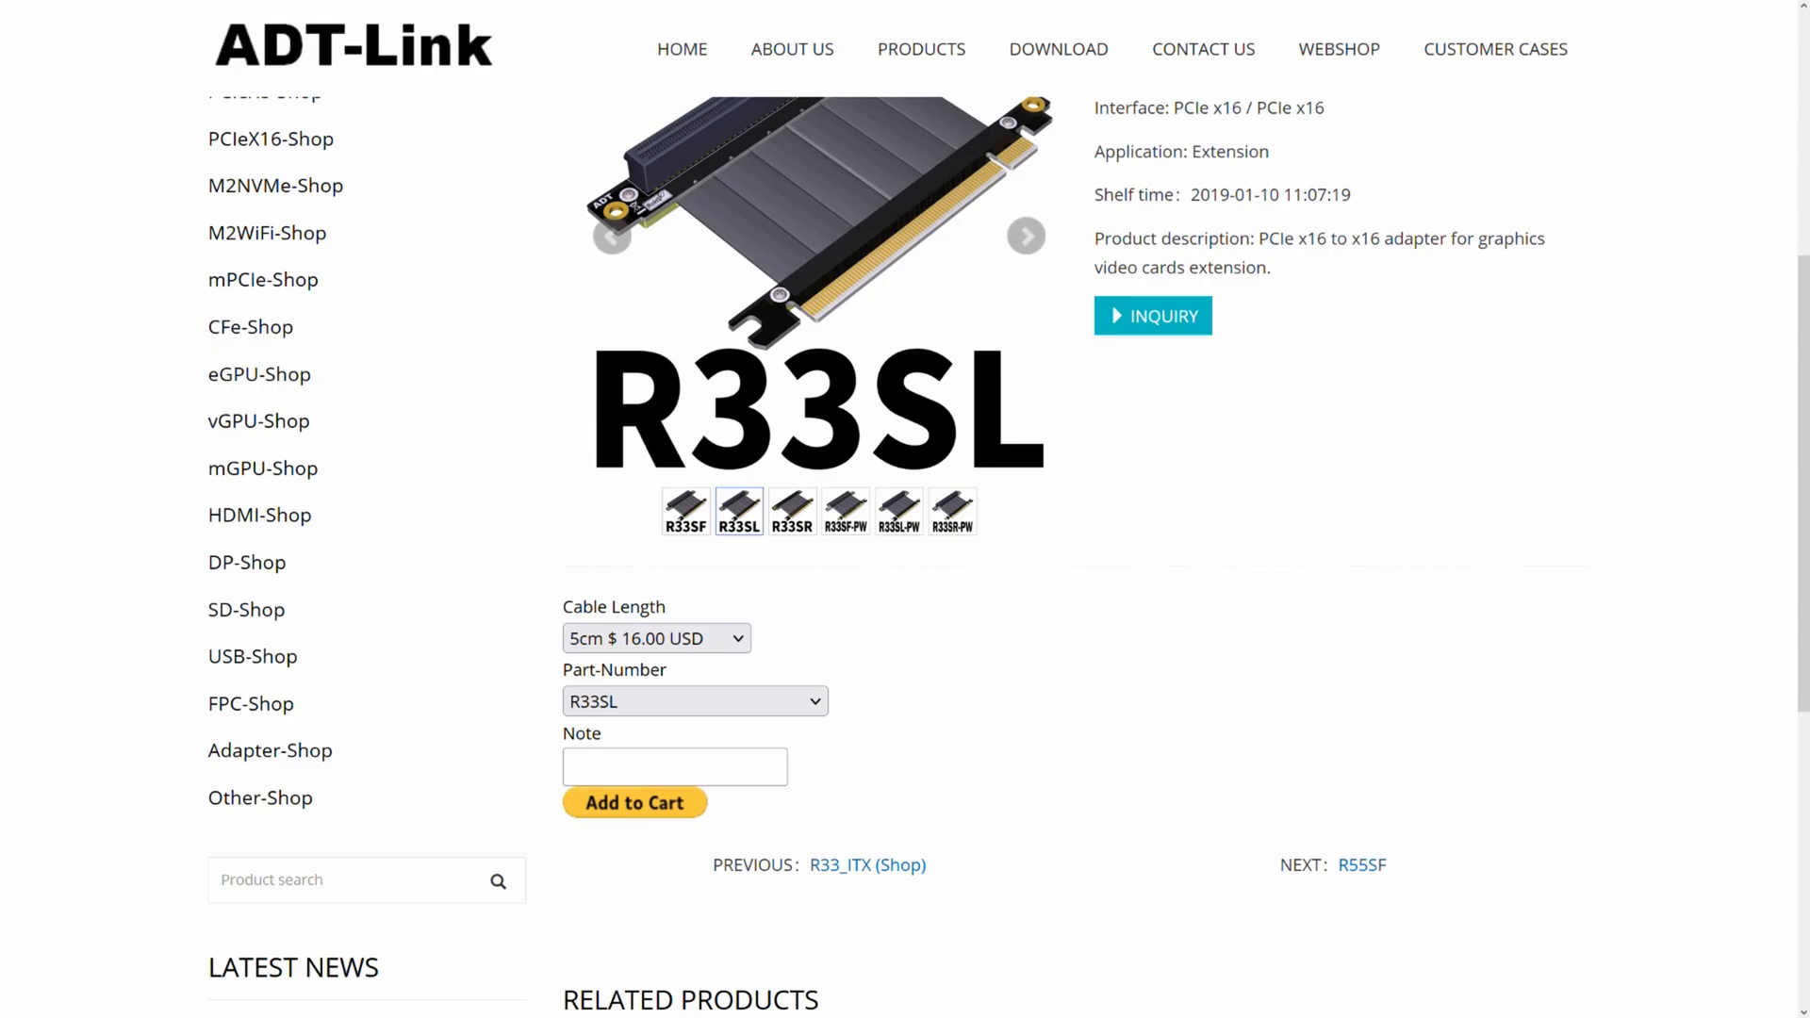
click(634, 802)
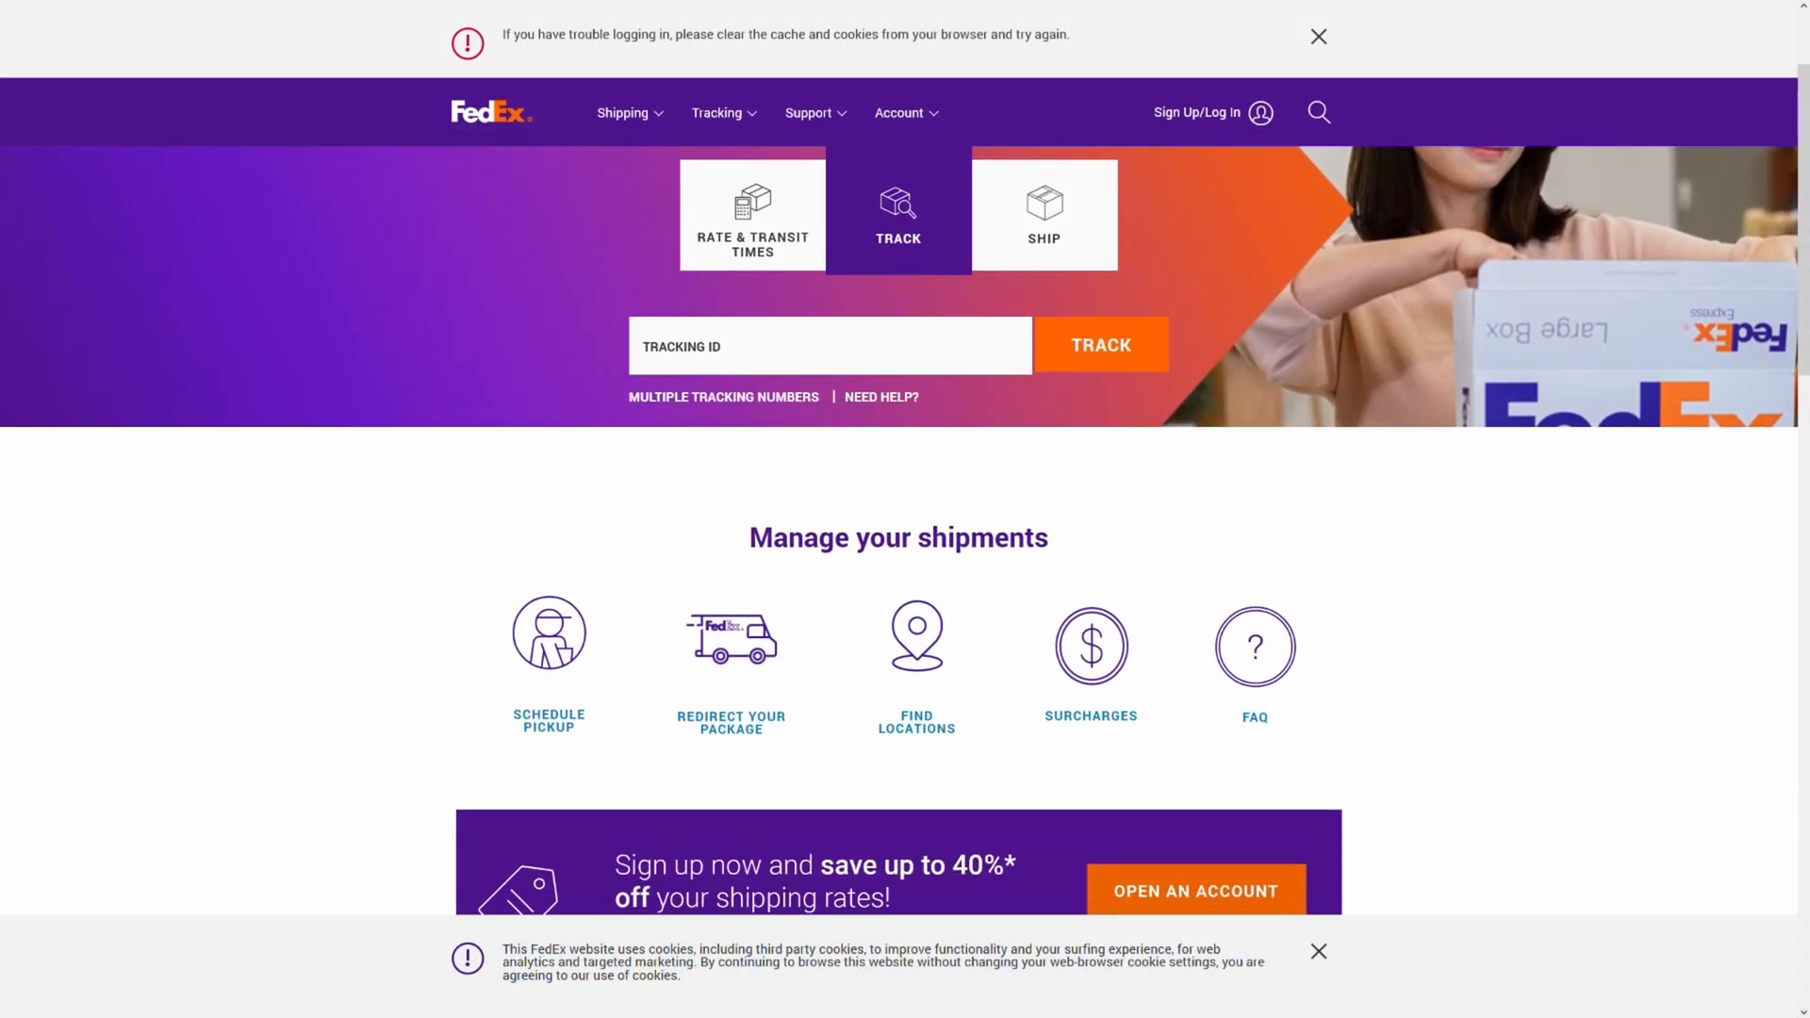
scroll(down, 3)
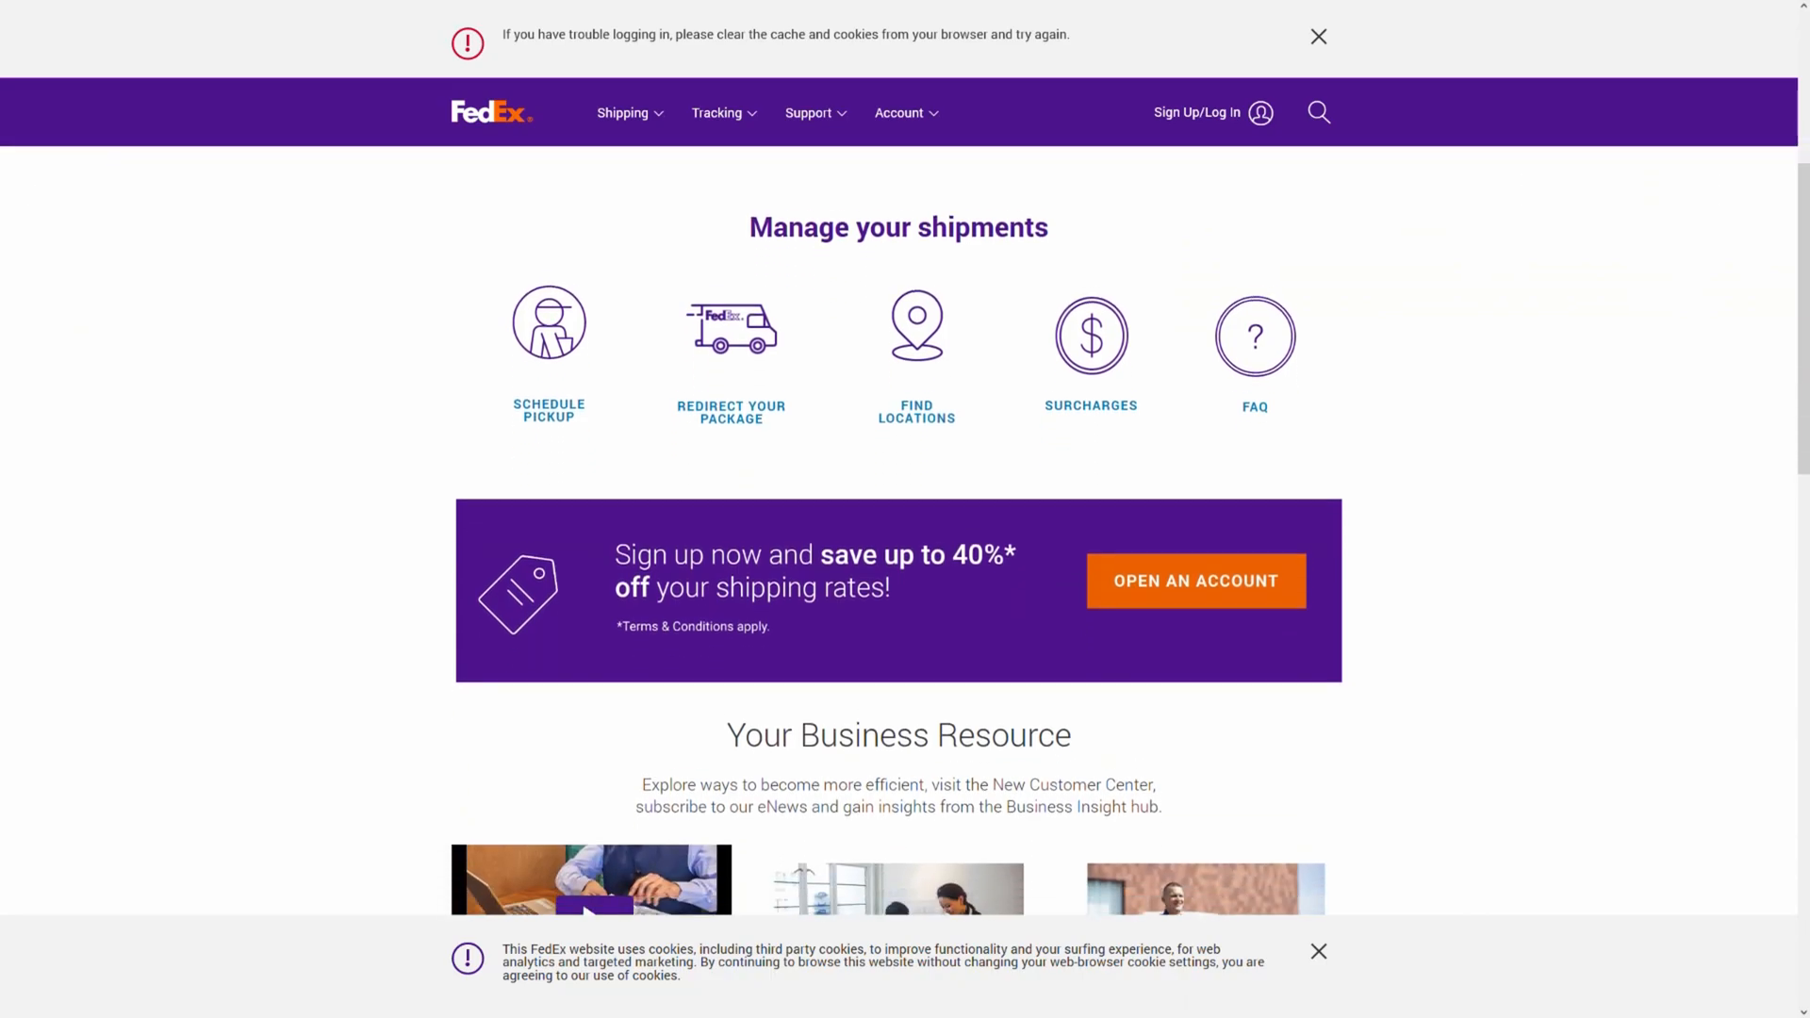
scroll(down, 3)
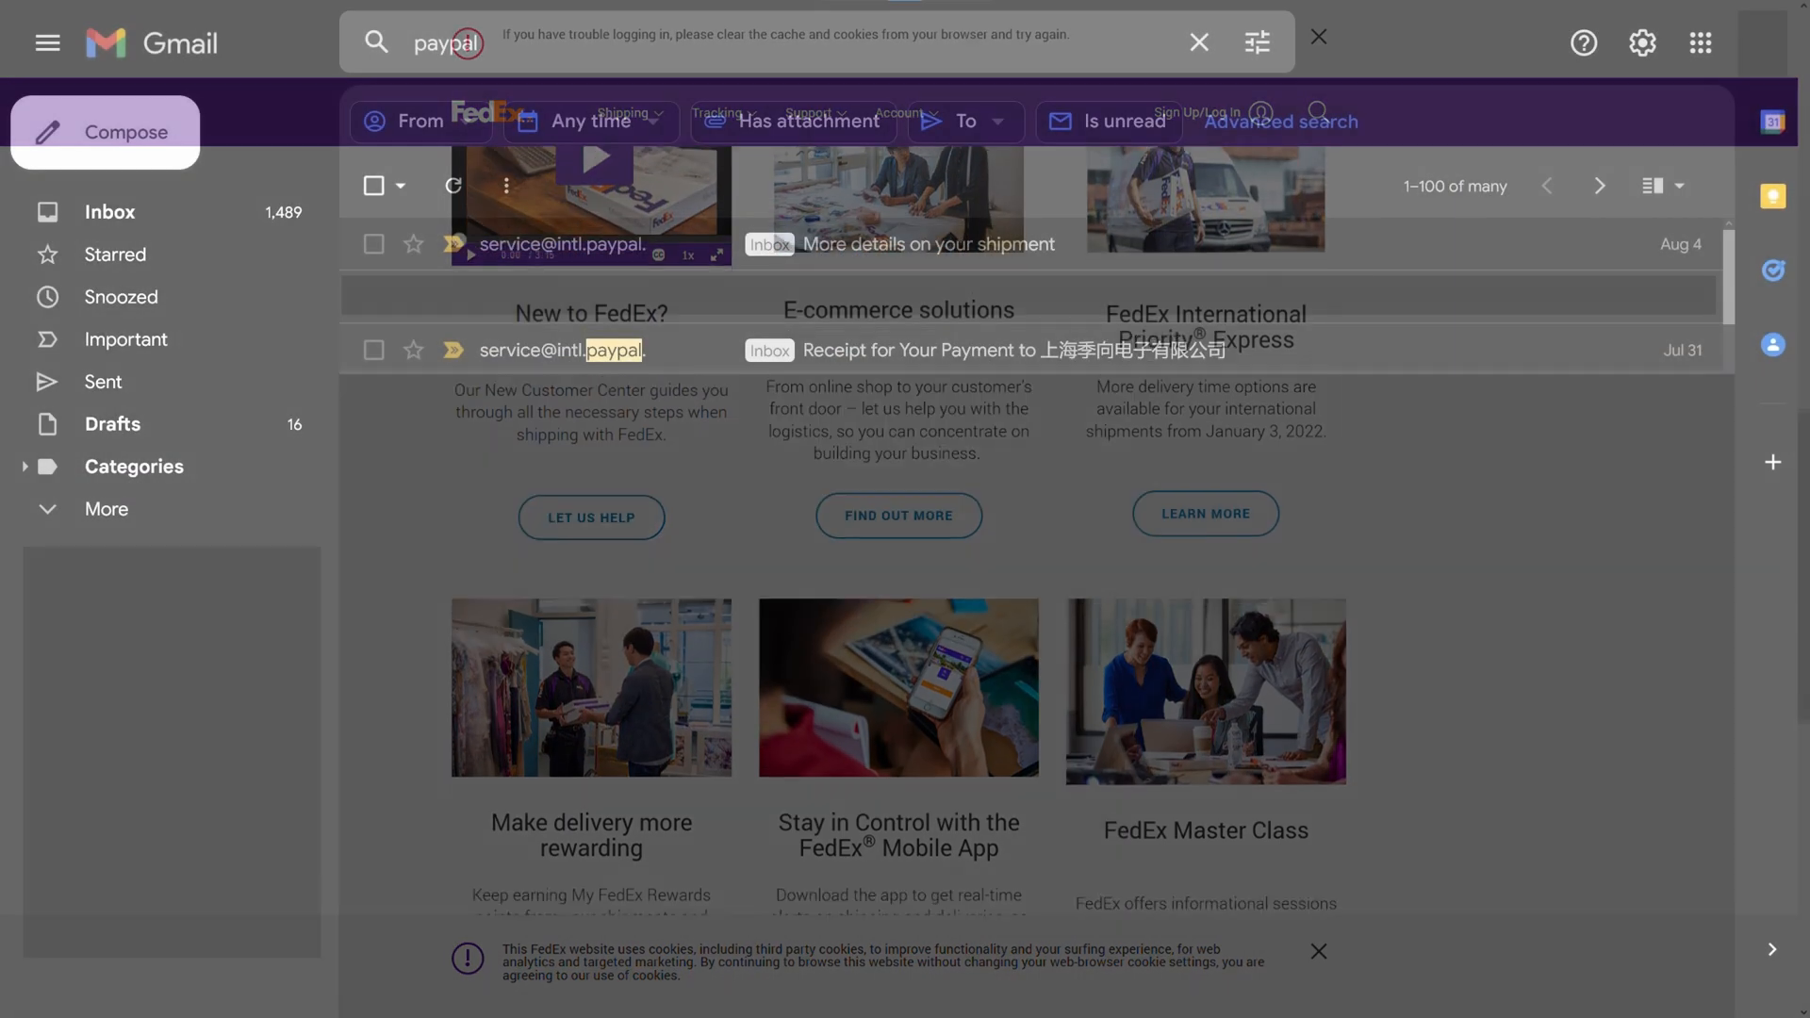
click(1318, 38)
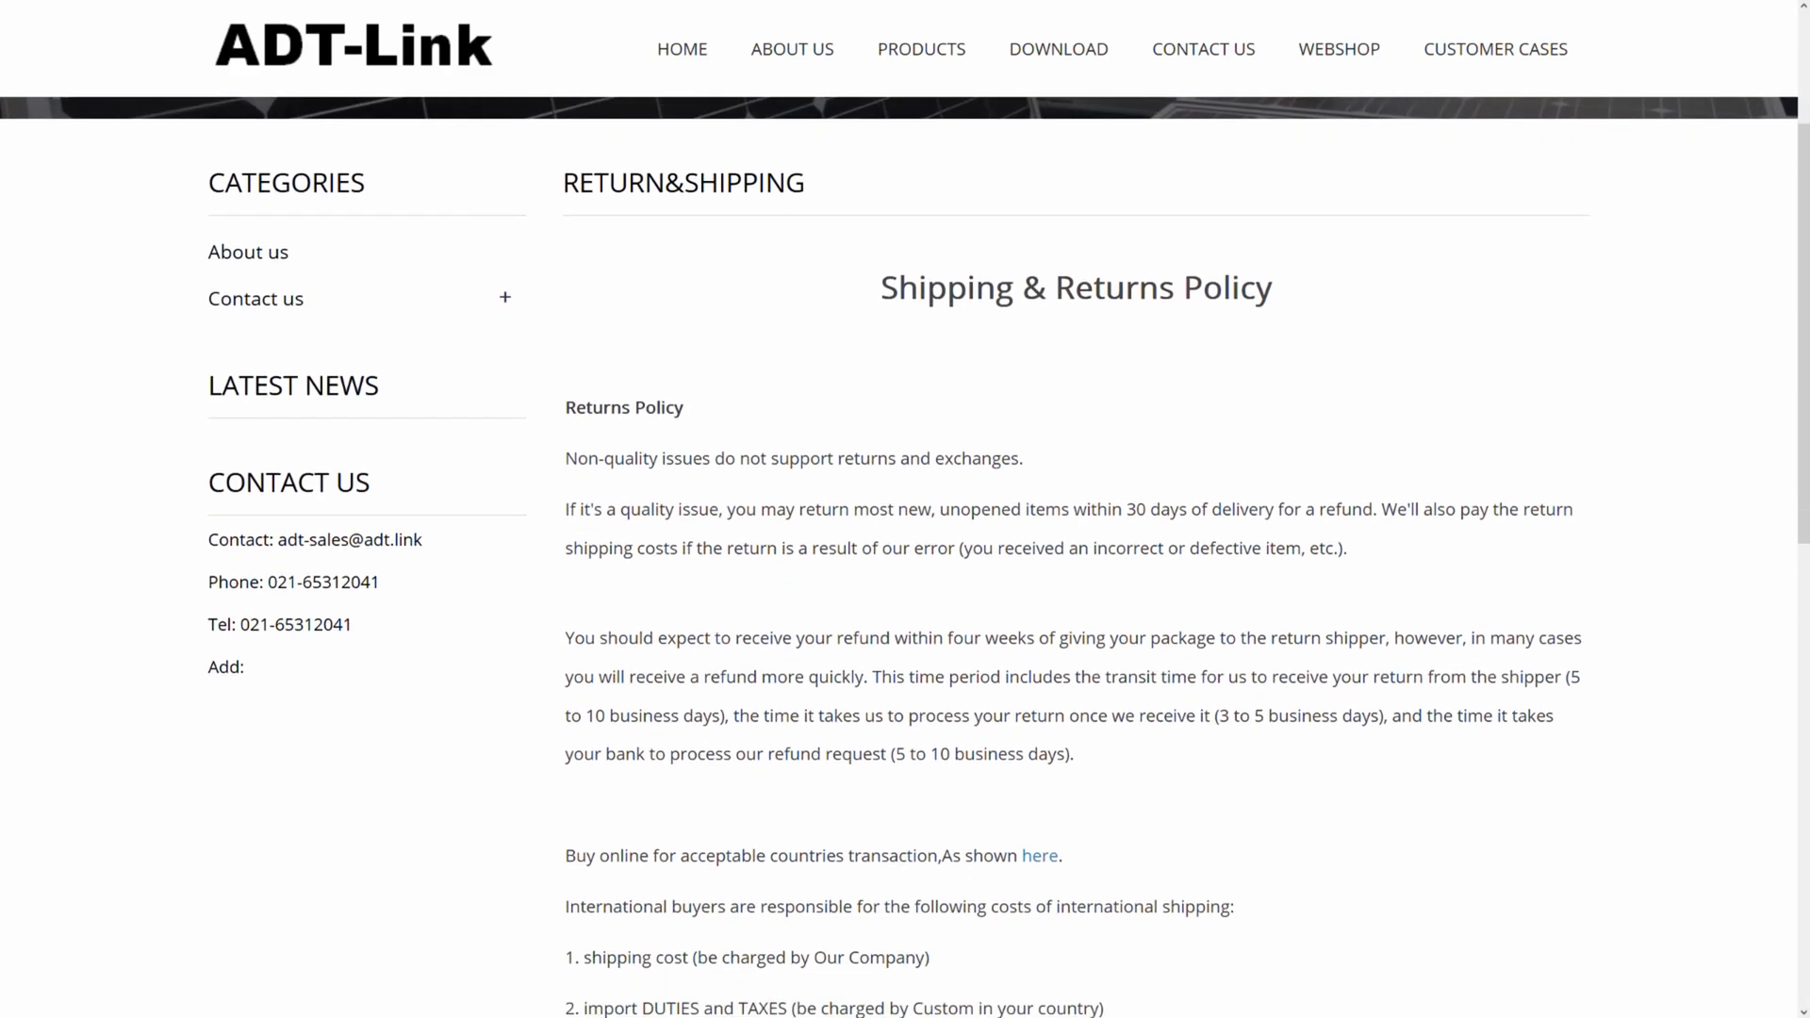
Scroll ADT-Link's Shipping & Returns Policy down to the shipment and company contact details
scroll(down, 3)
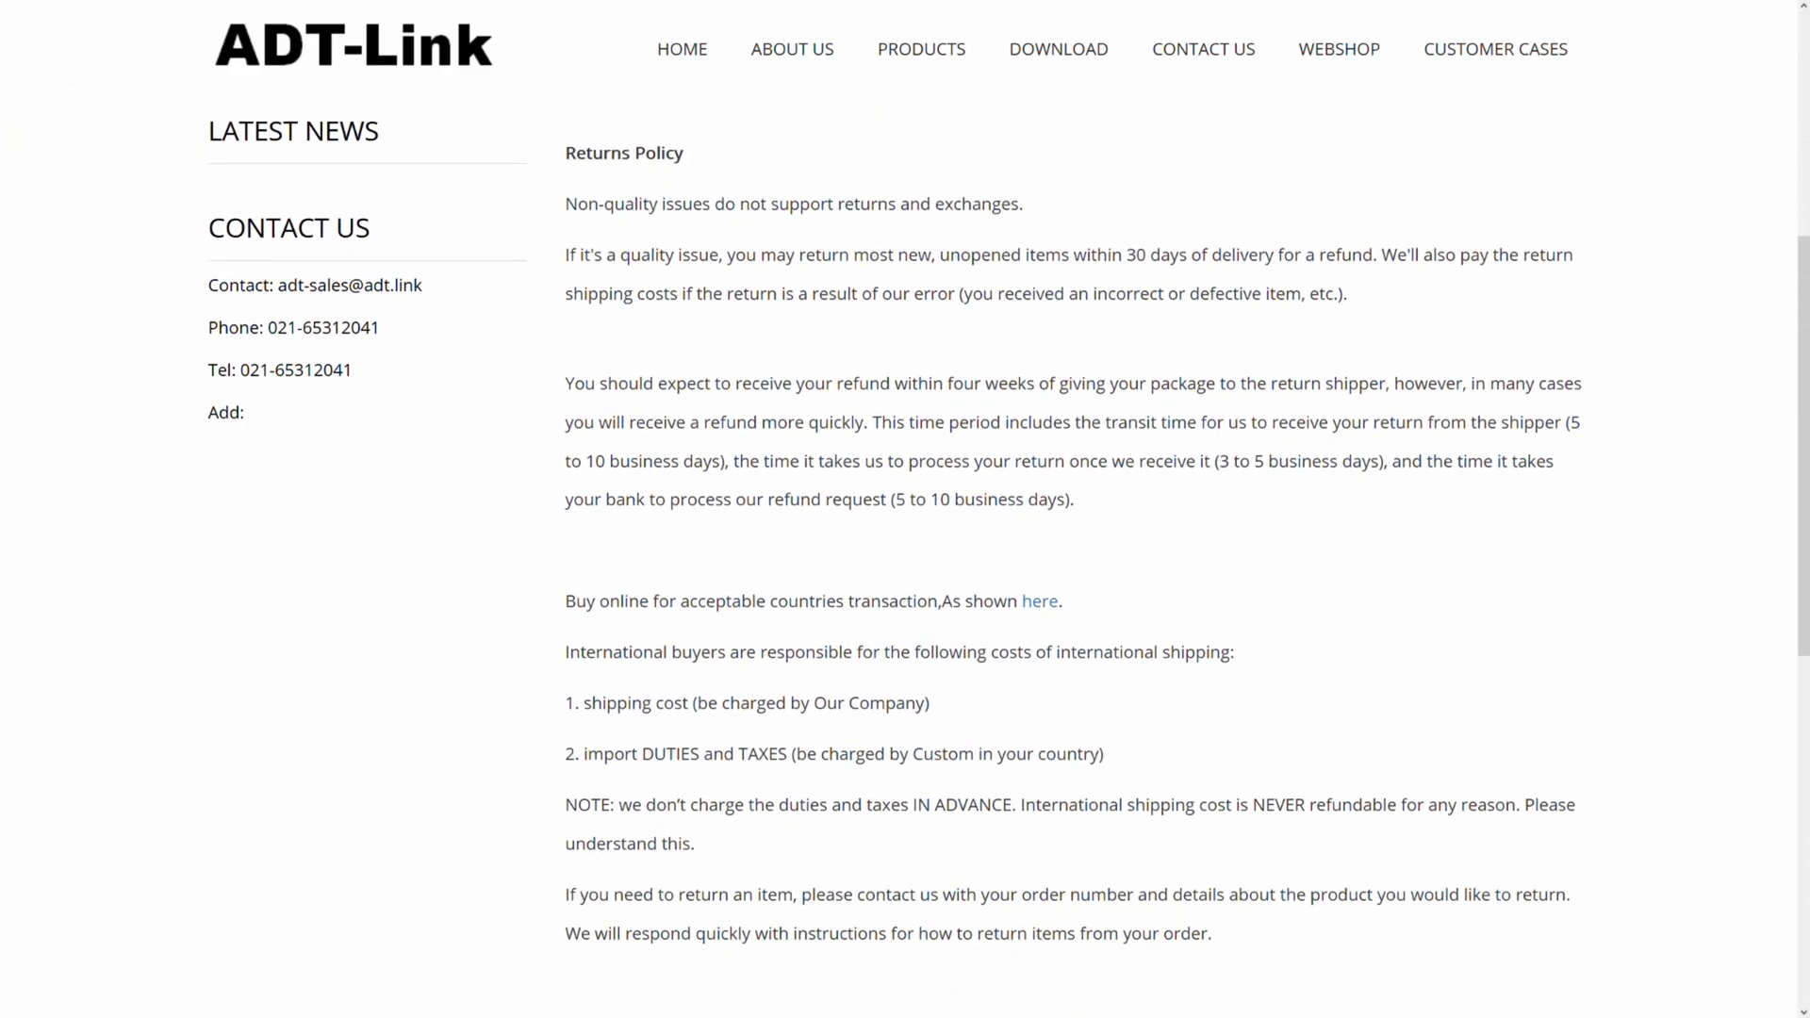
scroll(down, 3)
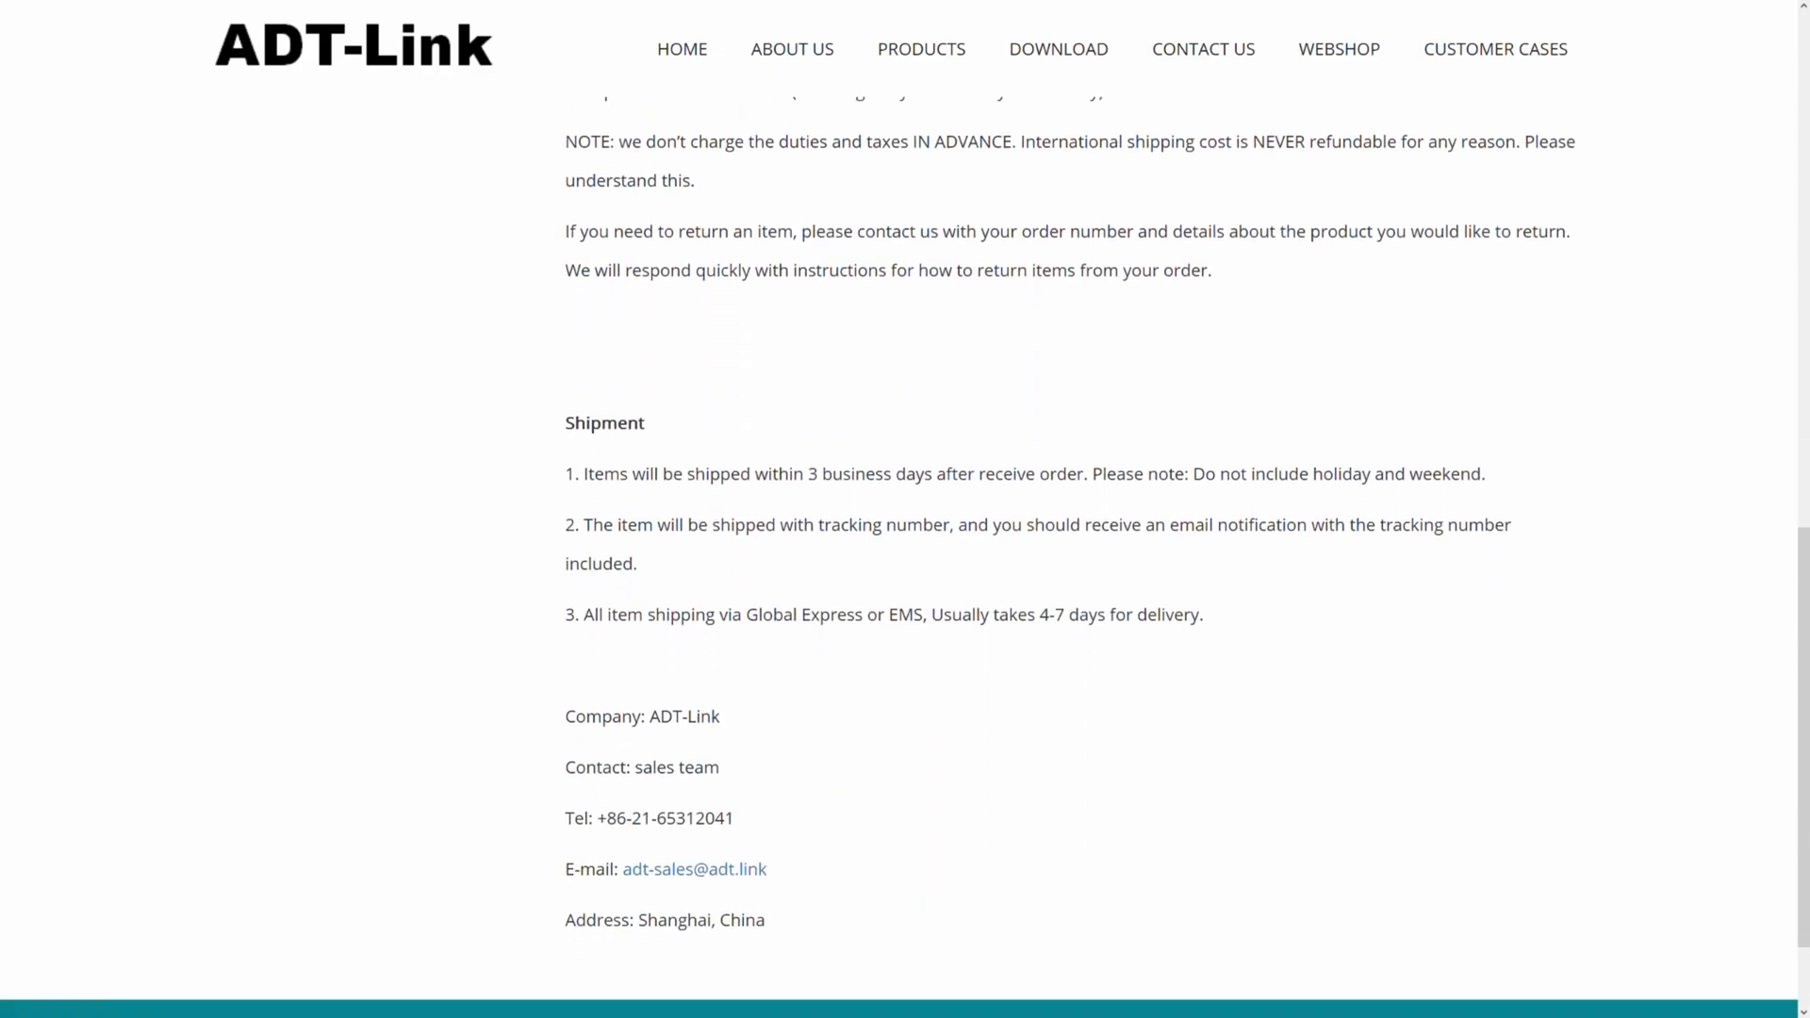
scroll(down, 3)
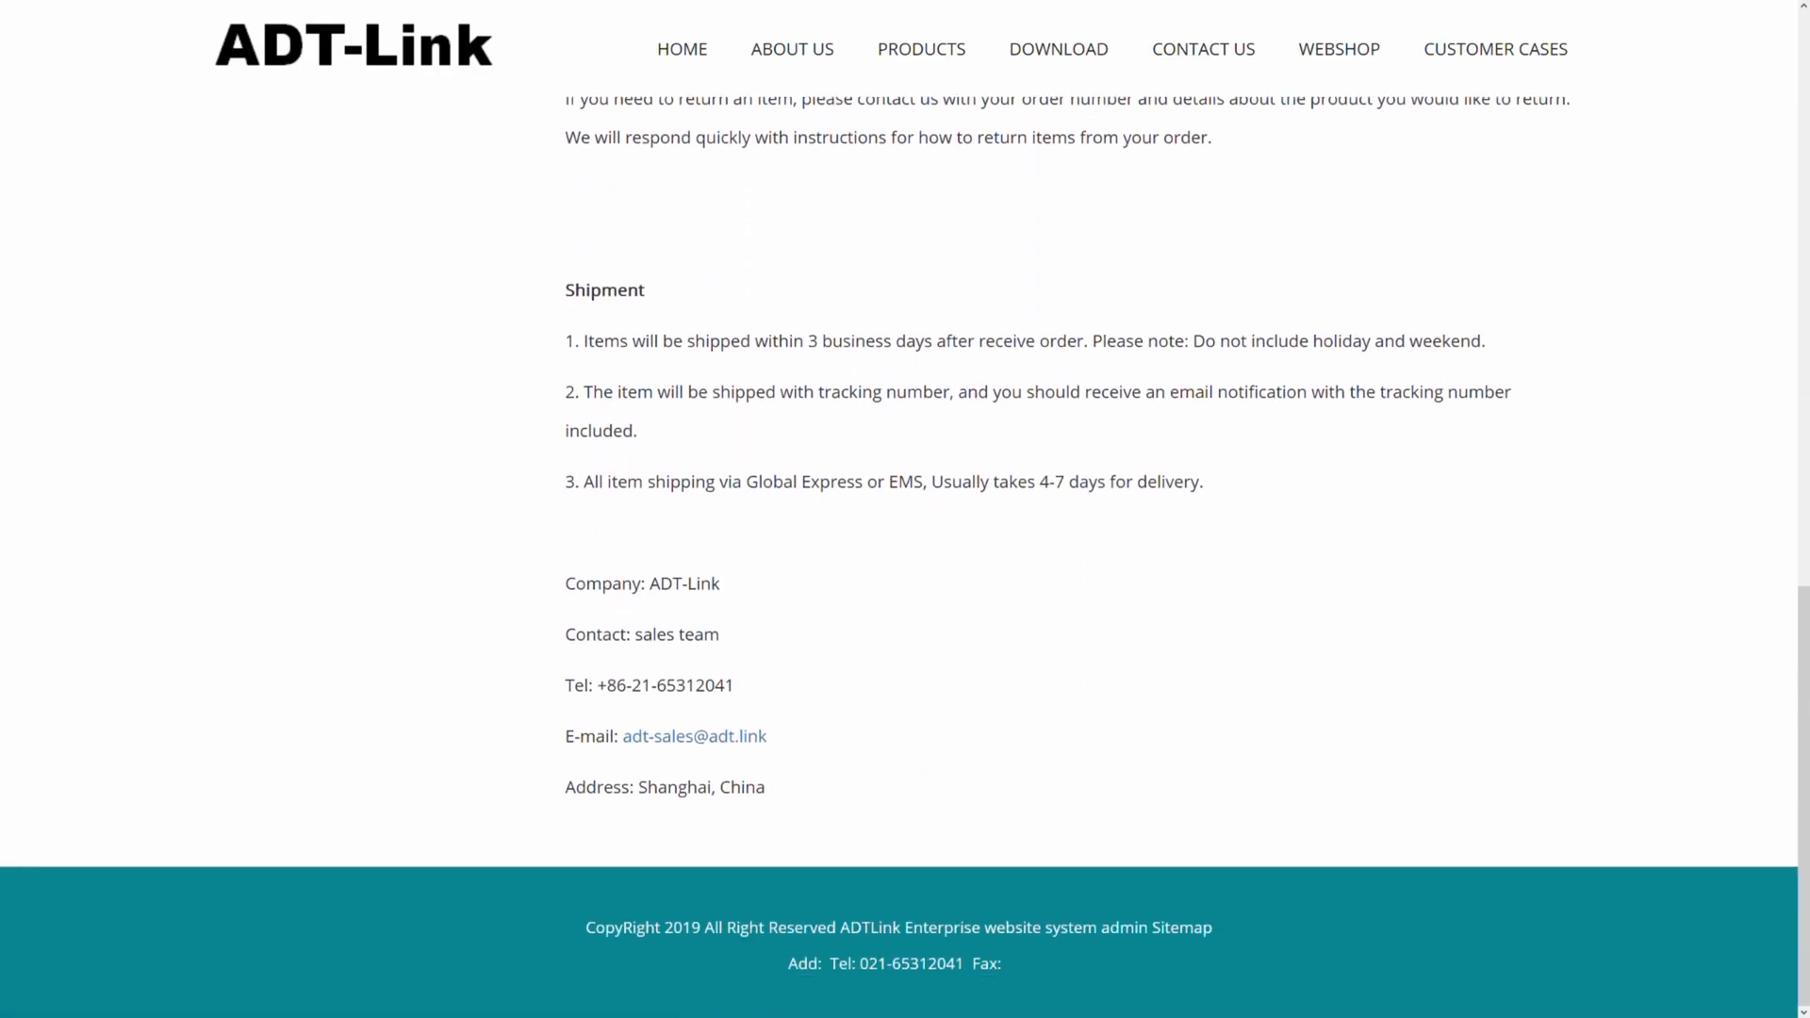
click(922, 49)
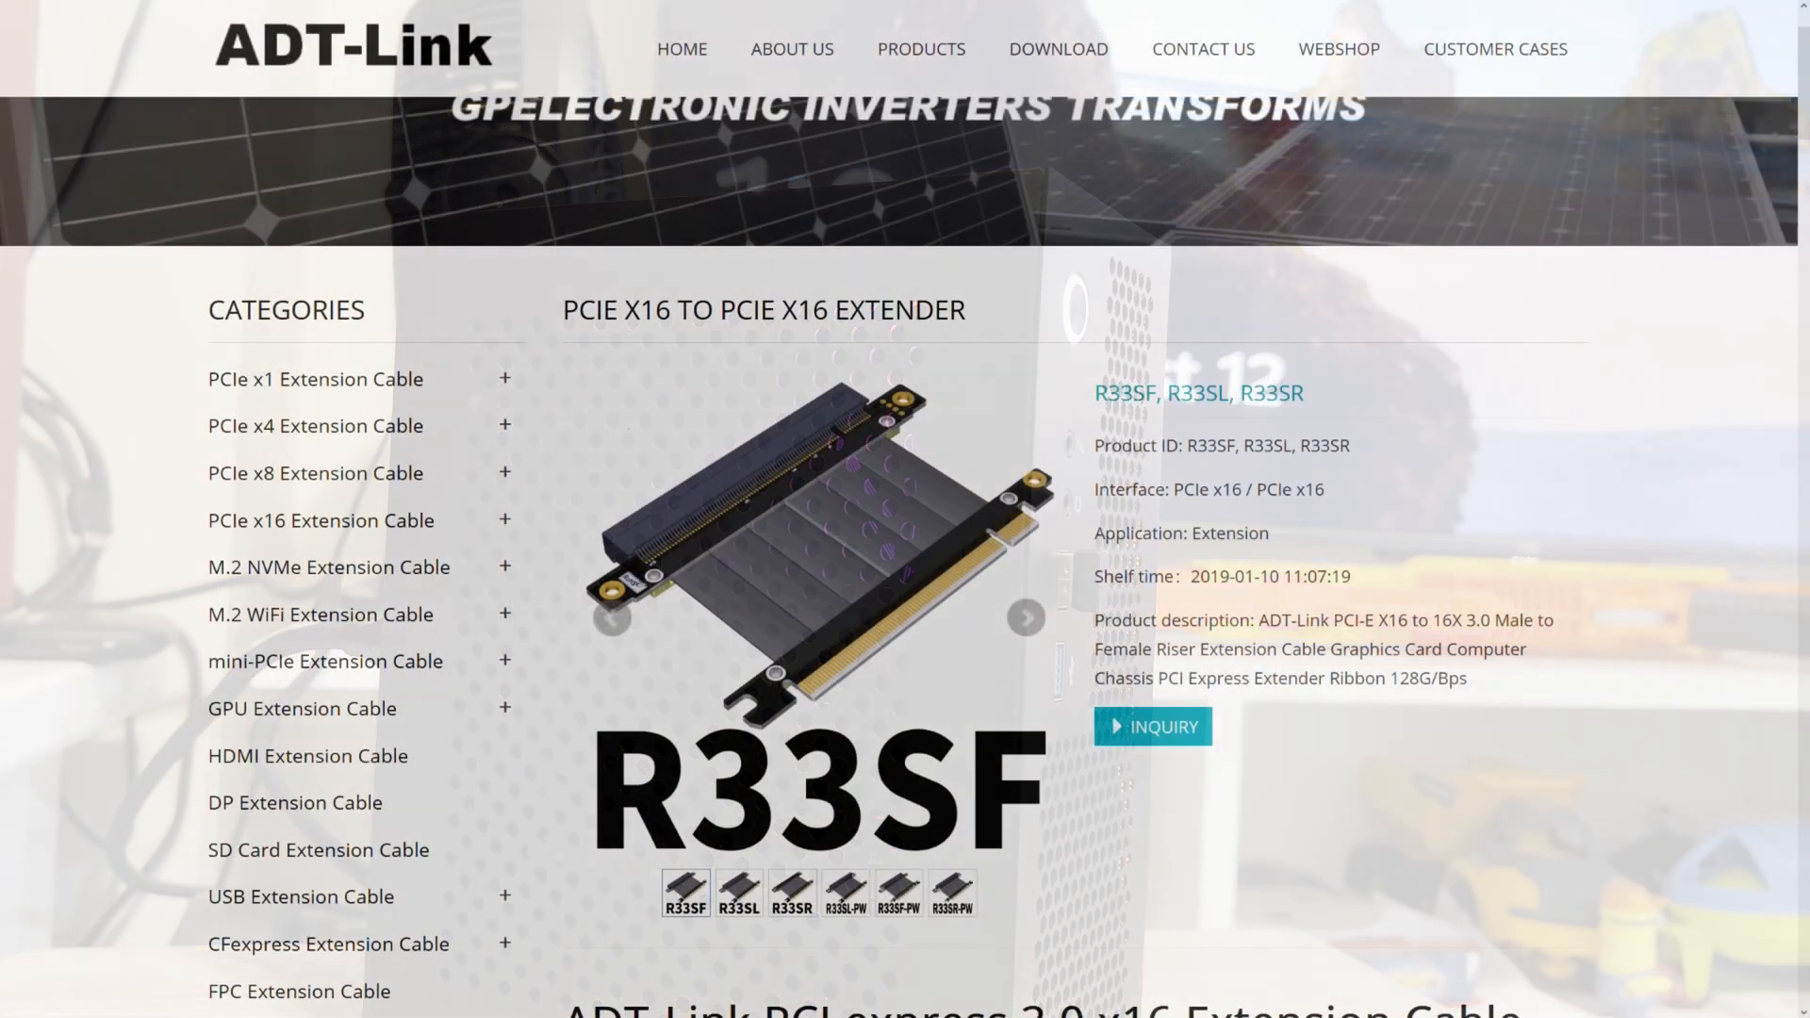
Show the R33SL variant image and select '3.0' in the product description
click(738, 894)
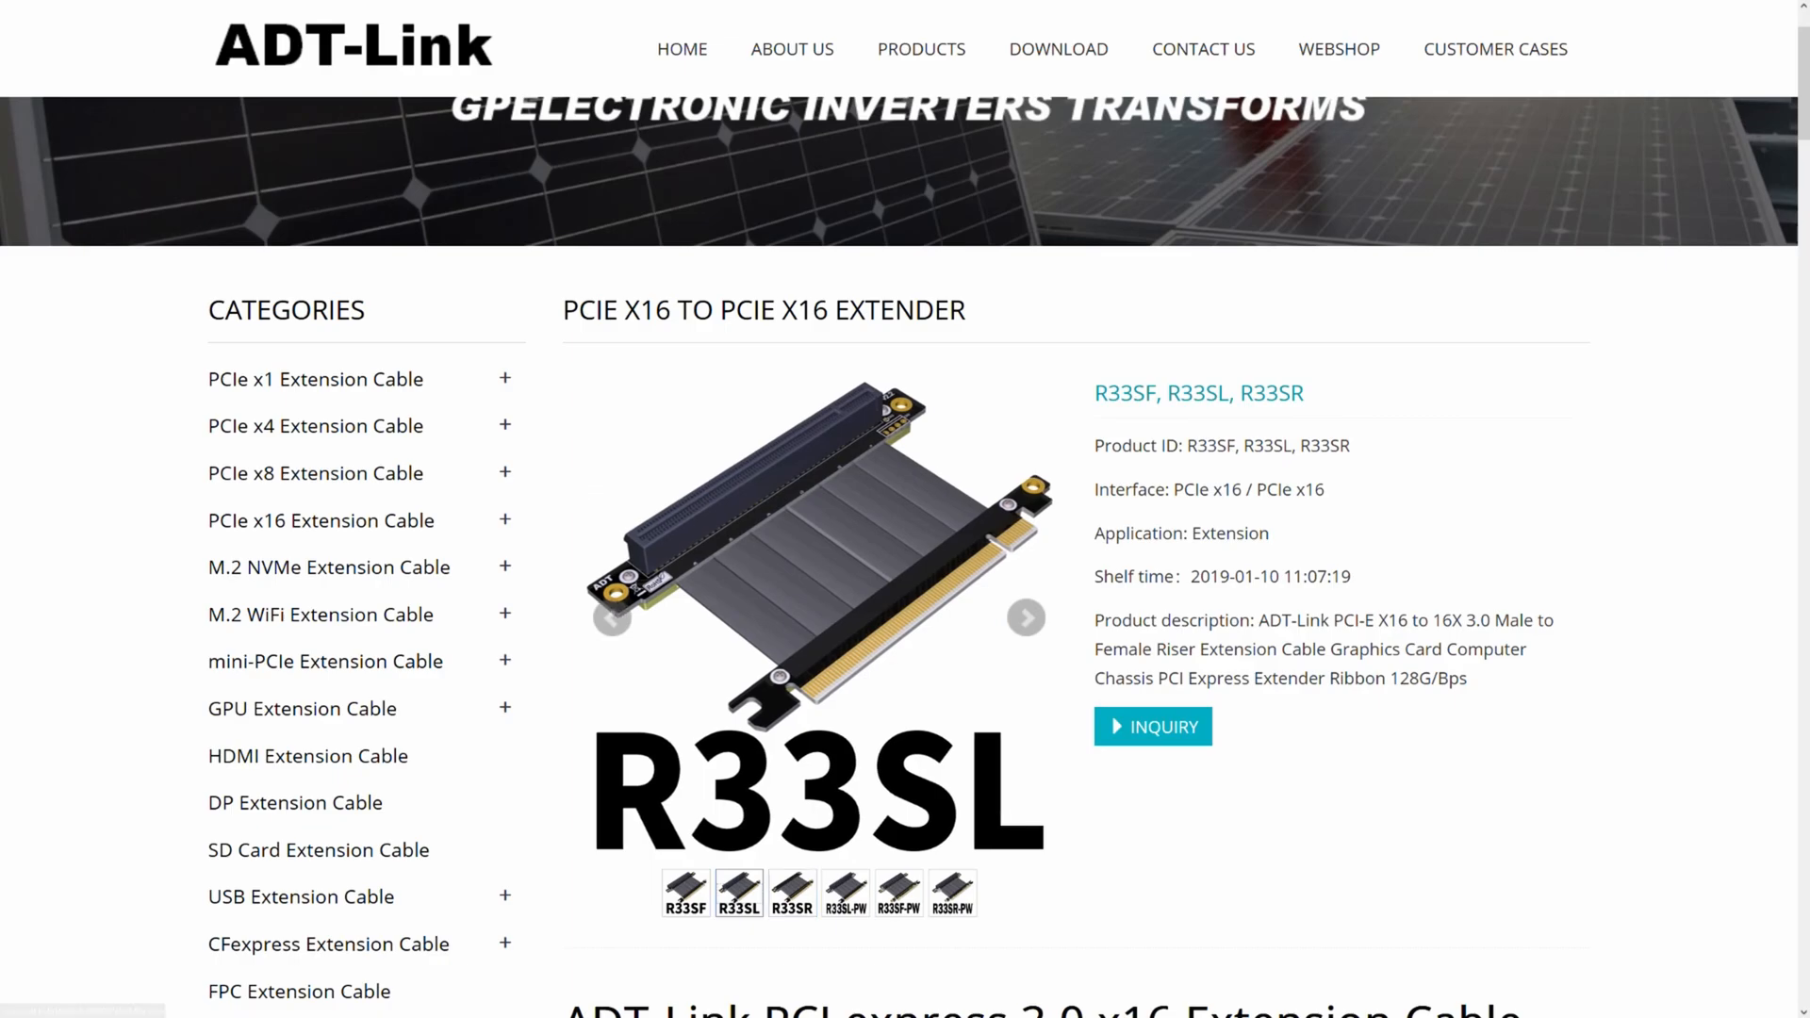
double_click(1472, 620)
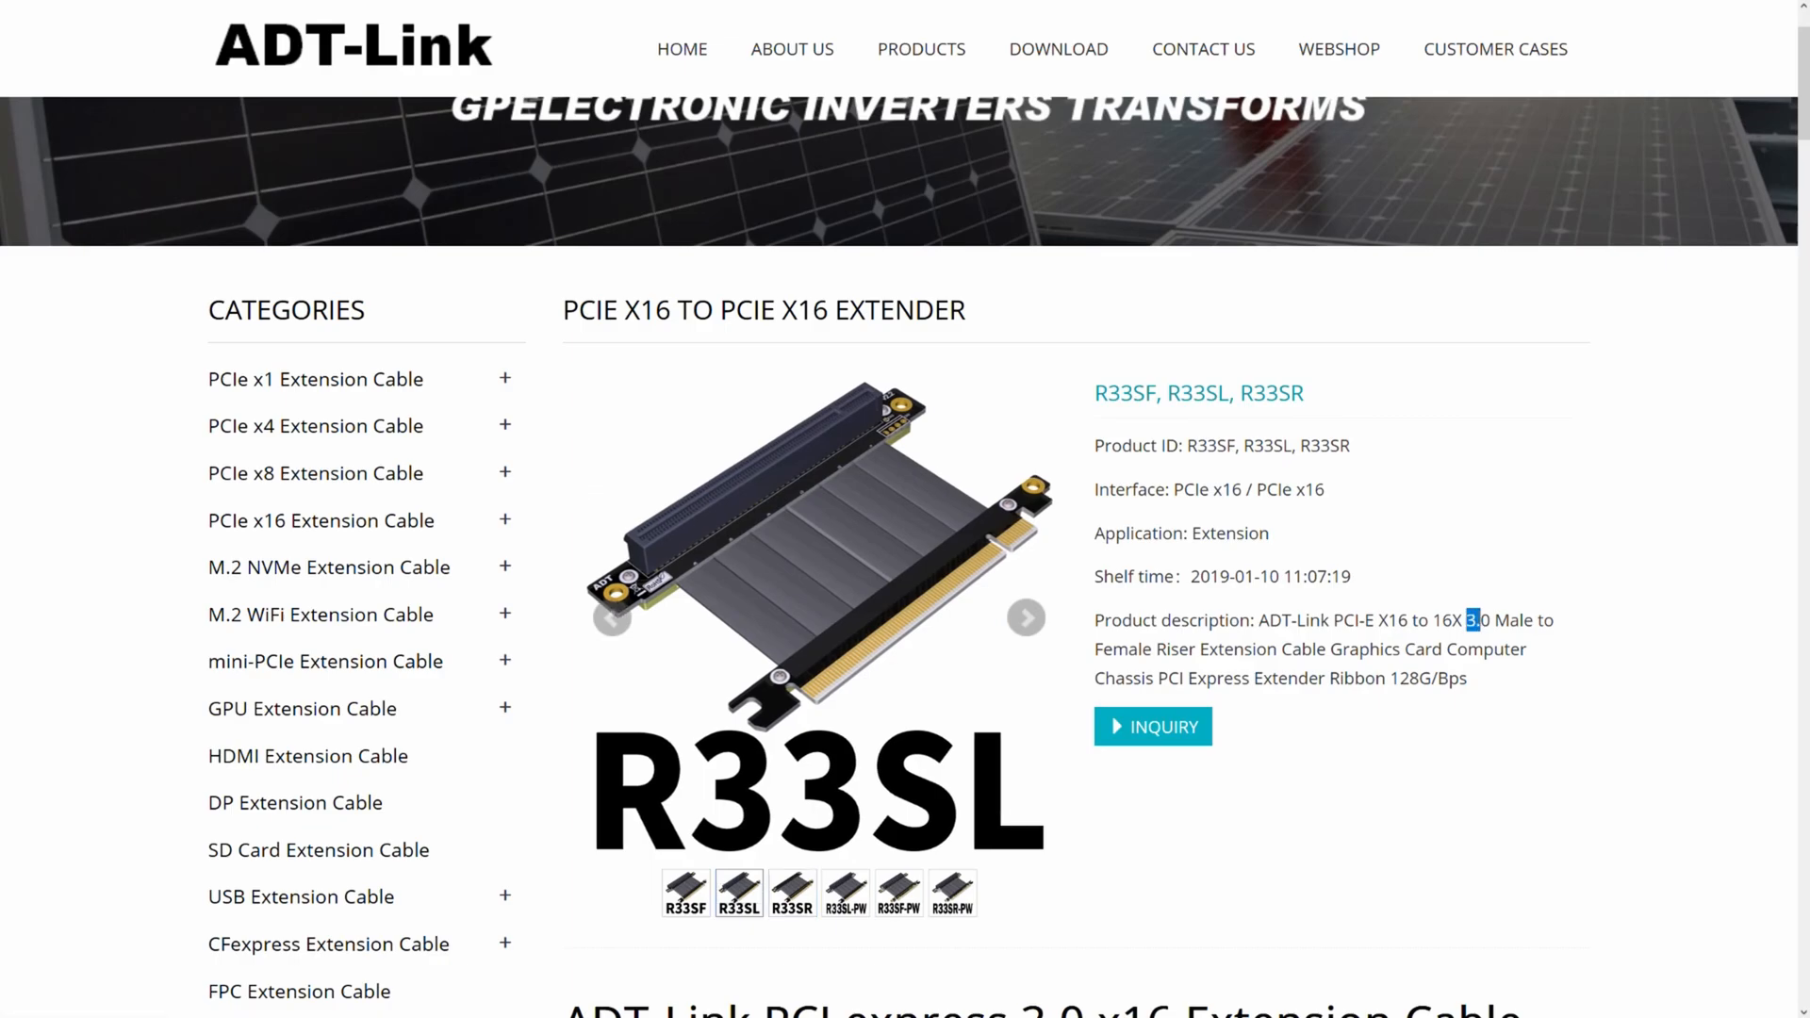